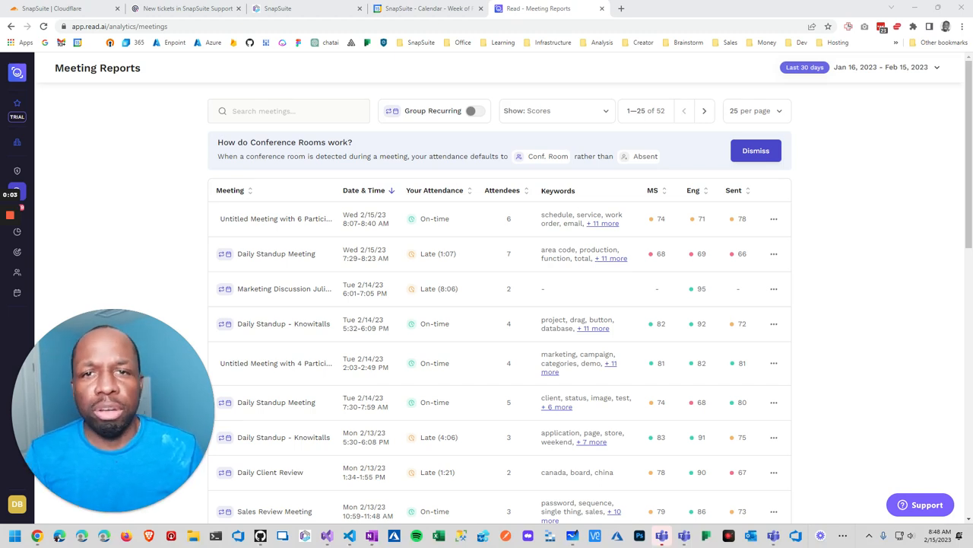
{"action": "mouse_move", "coordinate": [503, 42]}
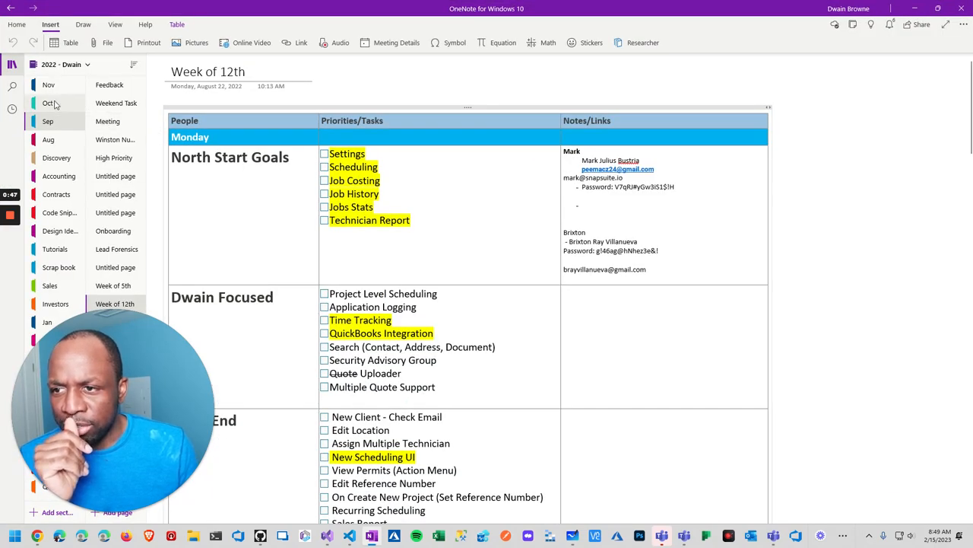
Review the Week of 12th priorities page, then open the handwritten Onboarding notes page
{"action": "scroll", "scroll_direction": "down", "scroll_amount": 3}
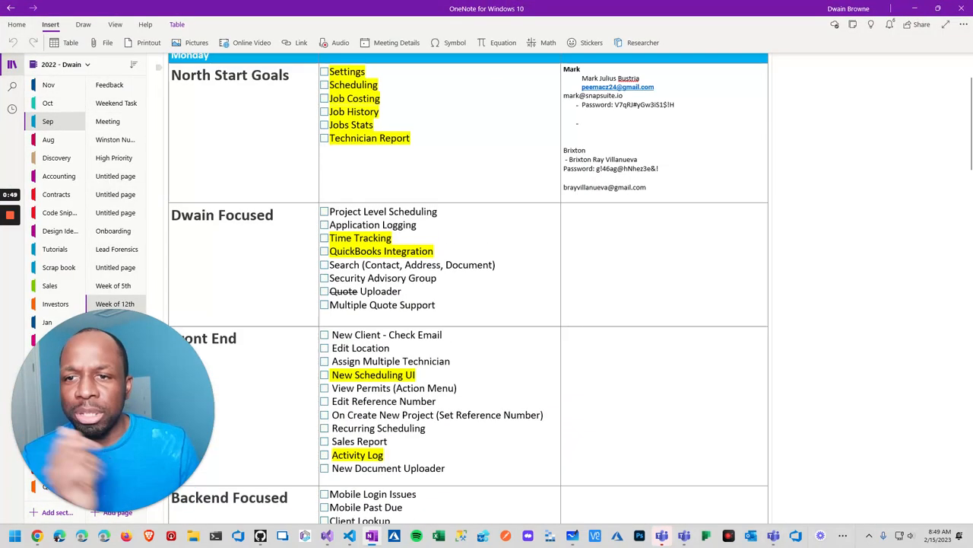
{"action": "scroll", "scroll_direction": "up", "scroll_amount": 3}
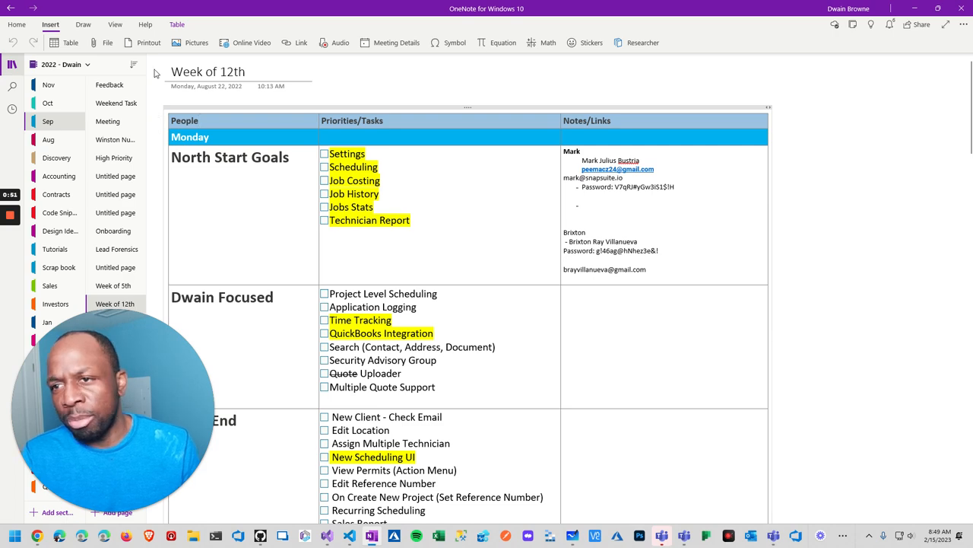
{"action": "scroll", "scroll_direction": "down", "scroll_amount": 3}
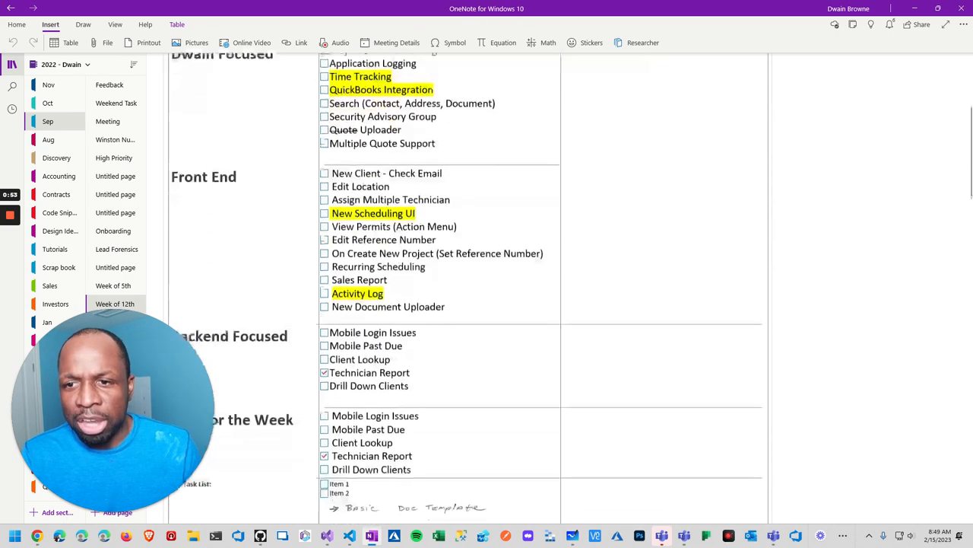
{"action": "scroll", "scroll_direction": "down", "scroll_amount": 3}
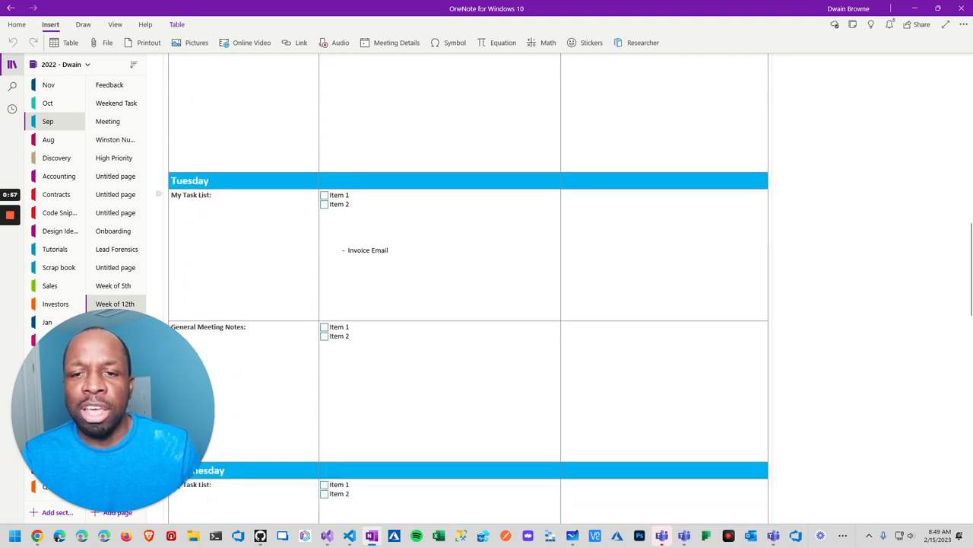
{"action": "scroll", "scroll_direction": "down", "scroll_amount": 3}
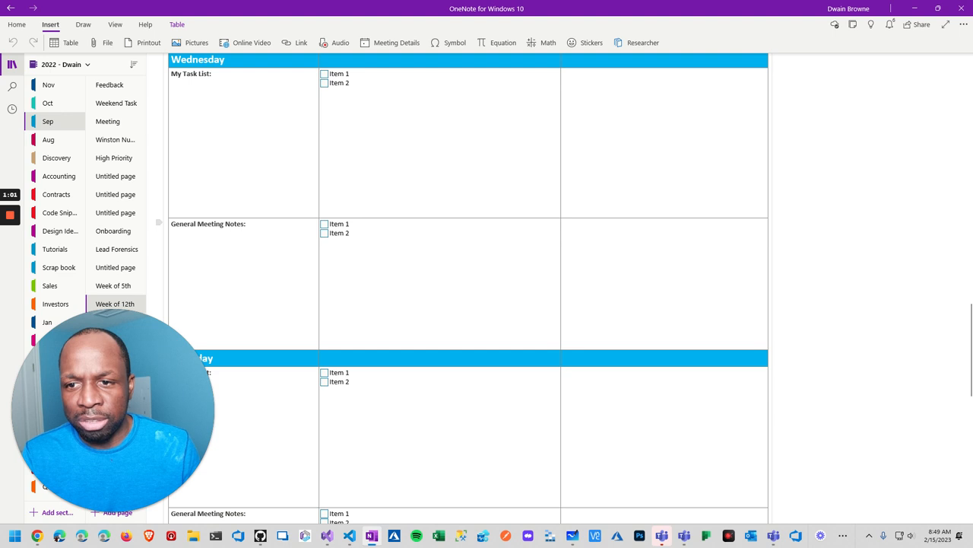
{"action": "left_click", "coordinate": [112, 230]}
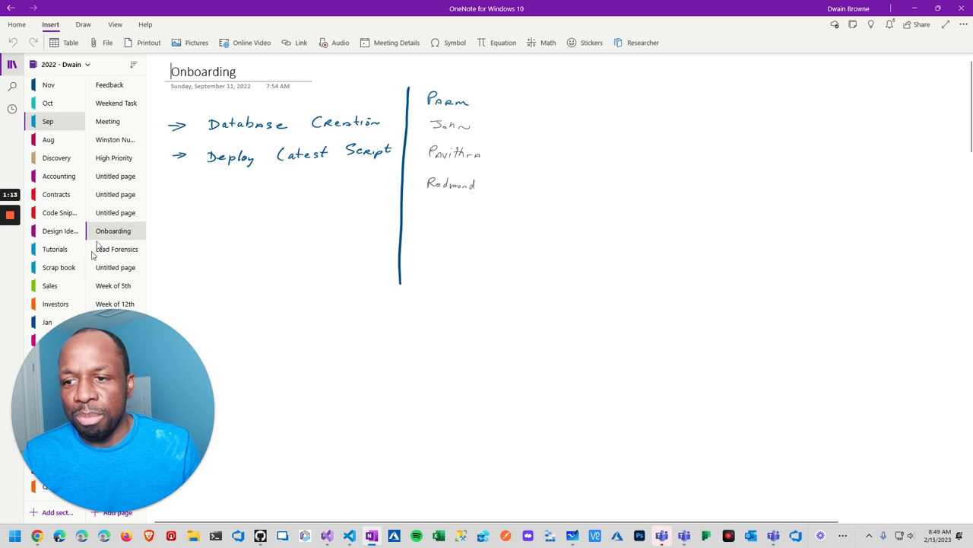
{"action": "left_click", "coordinate": [116, 266]}
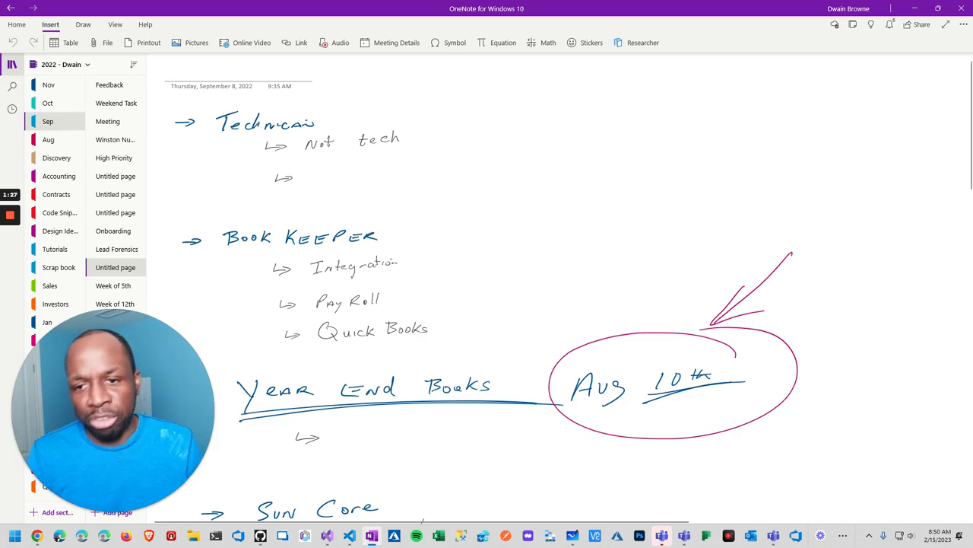
{"action": "scroll", "scroll_direction": "down", "scroll_amount": 3}
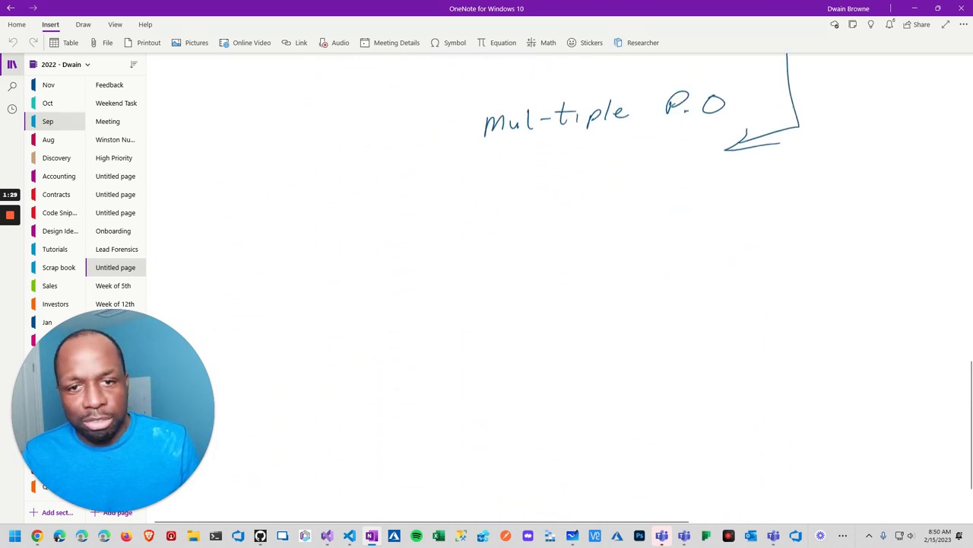
{"action": "left_click", "coordinate": [113, 230]}
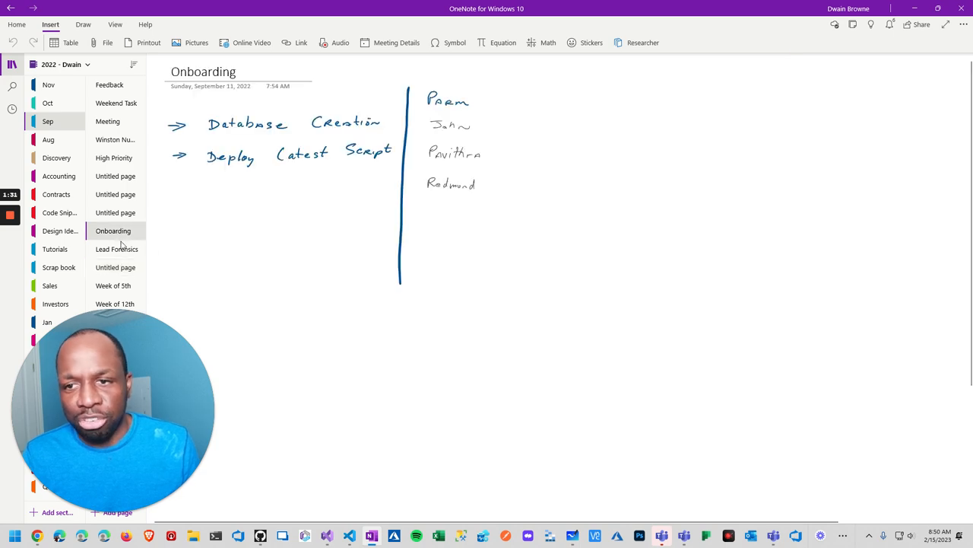
Return to Google Calendar's February 12, 2023 week and close the technical meeting popup
{"action": "left_click", "coordinate": [112, 285]}
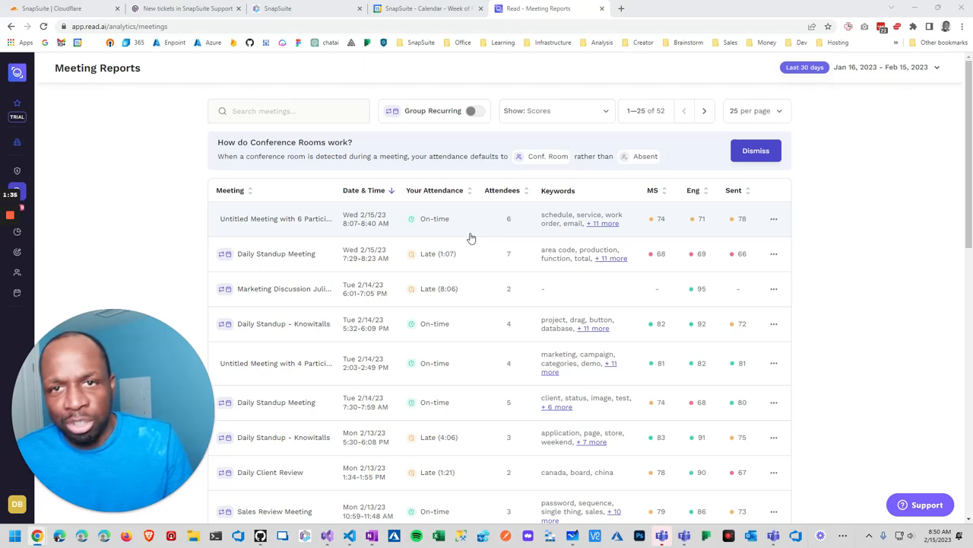
{"action": "left_click", "coordinate": [427, 8]}
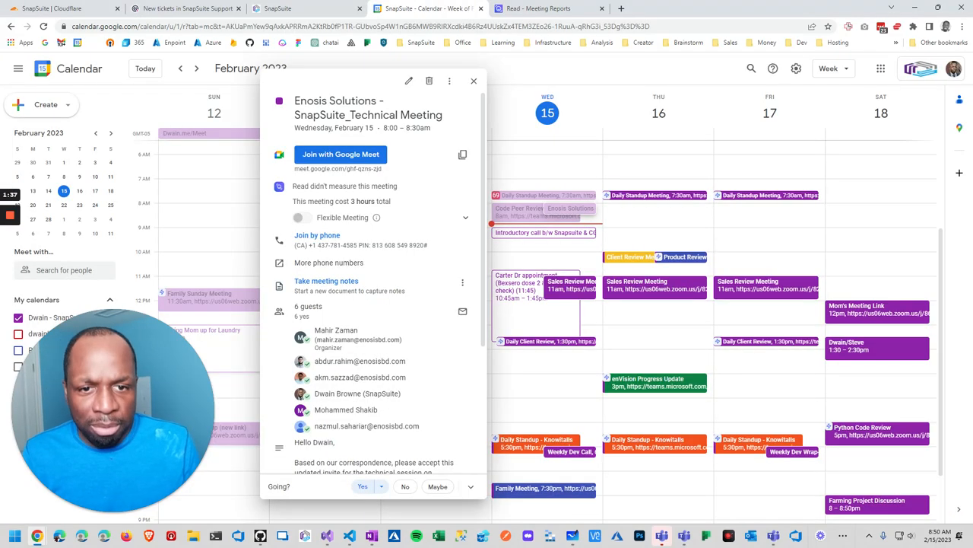
{"action": "left_click", "coordinate": [474, 81]}
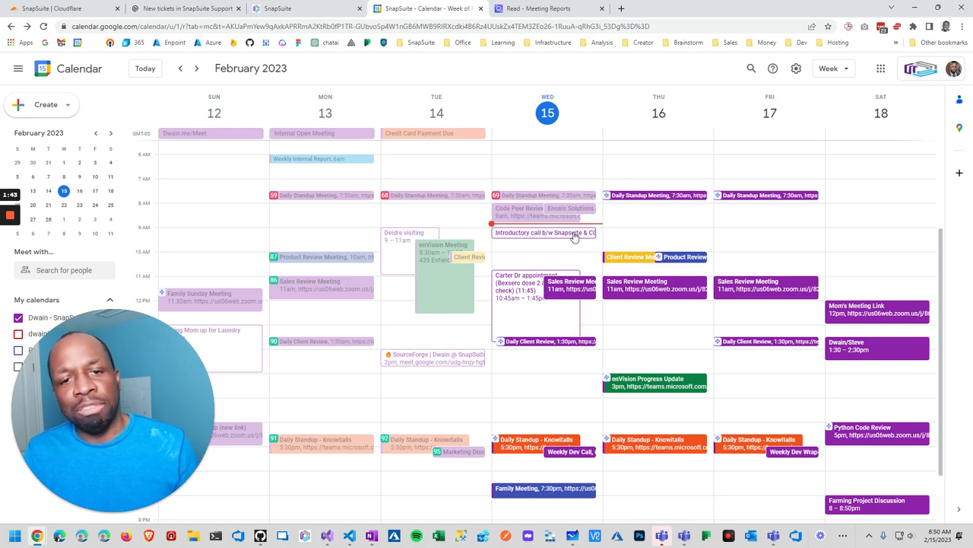
{"action": "mouse_move", "coordinate": [562, 247]}
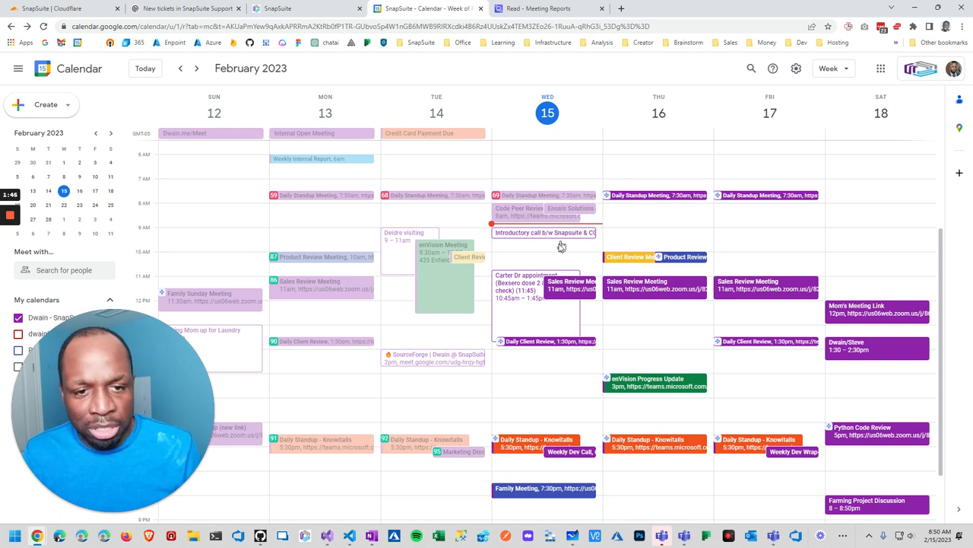
{"action": "mouse_move", "coordinate": [715, 306]}
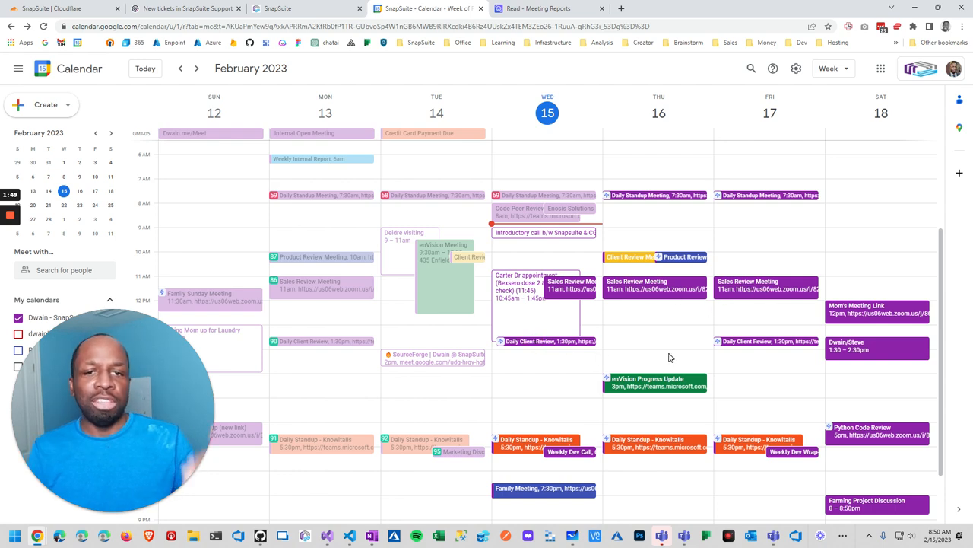
{"action": "mouse_move", "coordinate": [555, 195]}
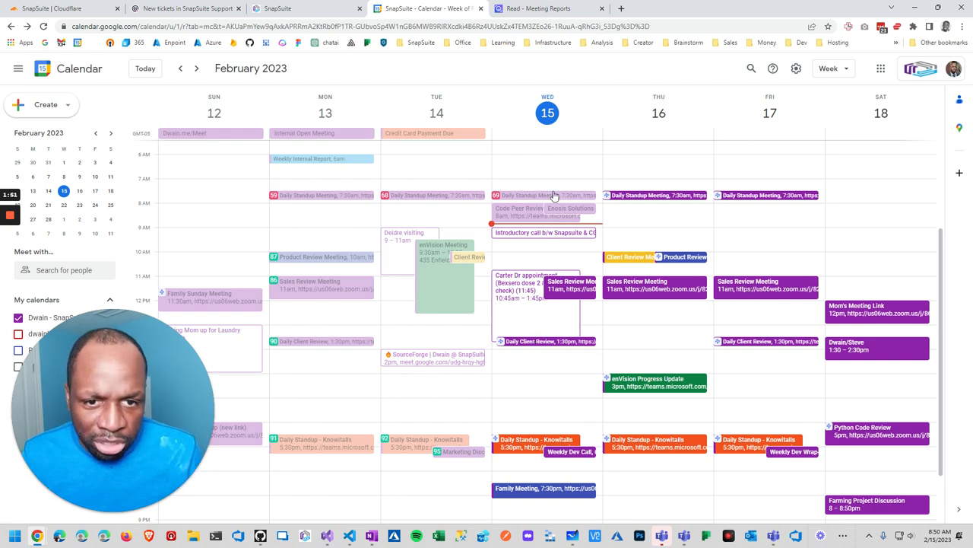
{"action": "mouse_move", "coordinate": [542, 236]}
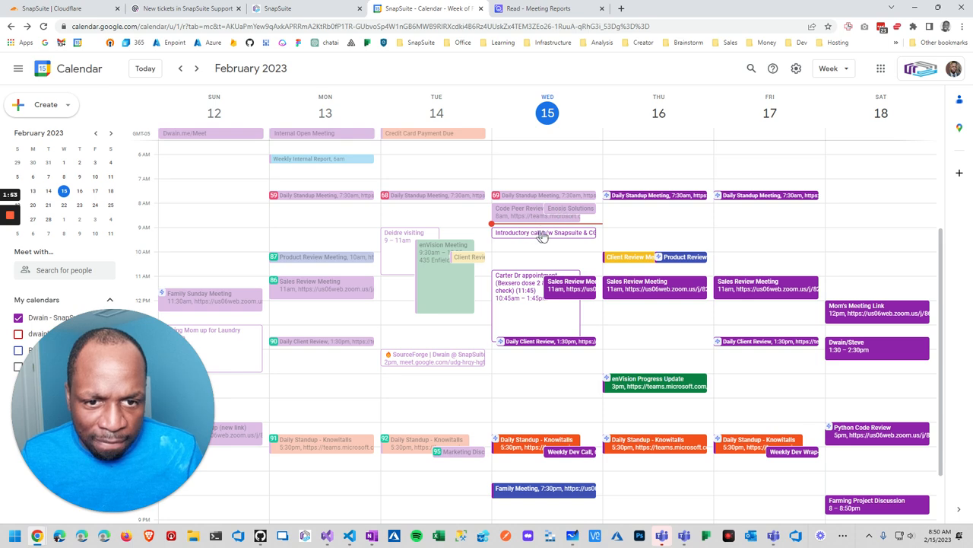
{"action": "mouse_move", "coordinate": [543, 232]}
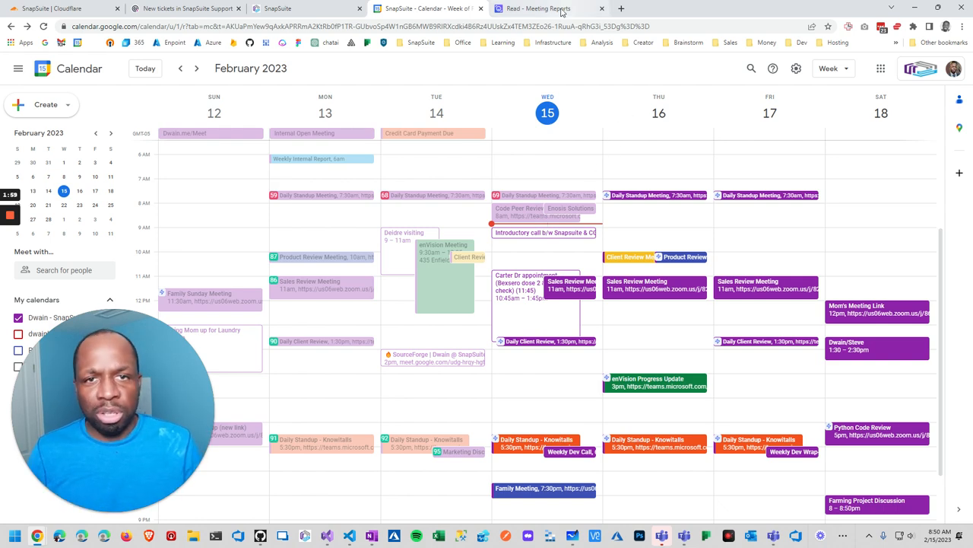
Return to Read.ai Meeting Reports and scroll to the February 11–15 meetings
{"action": "left_click", "coordinate": [540, 8]}
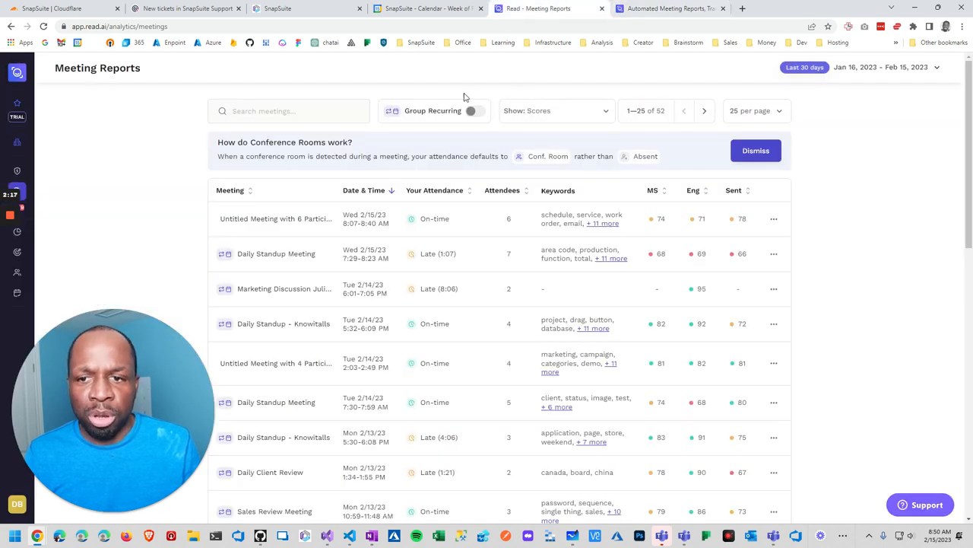
{"action": "scroll", "scroll_direction": "down", "scroll_amount": 3}
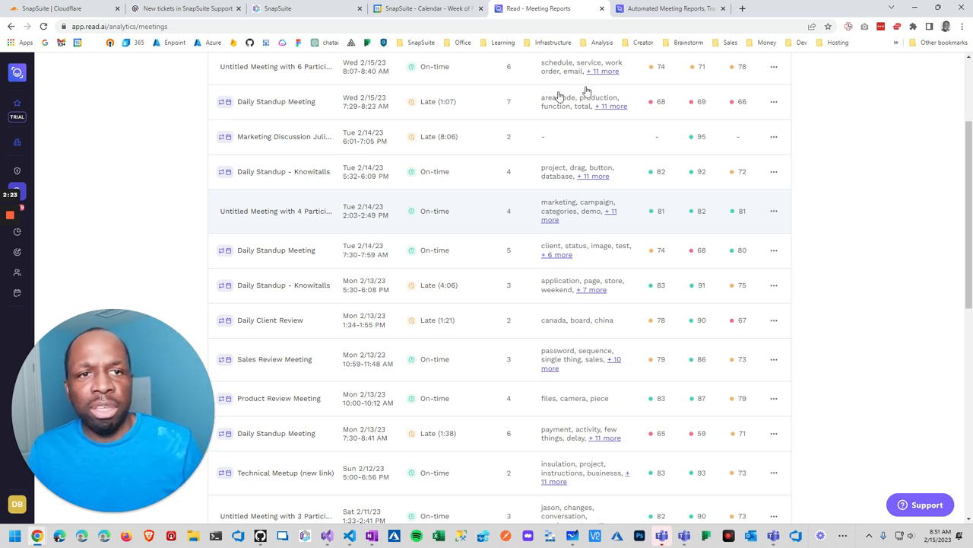
Open Otter.ai in a new tab and enter fireflies.ai in another tab
{"action": "left_click", "coordinate": [847, 8]}
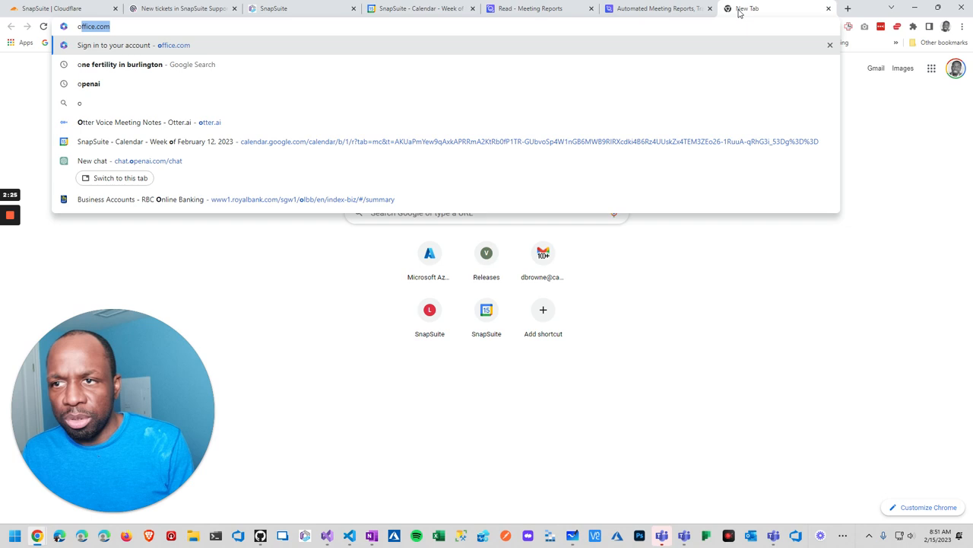
{"action": "left_click", "coordinate": [135, 122]}
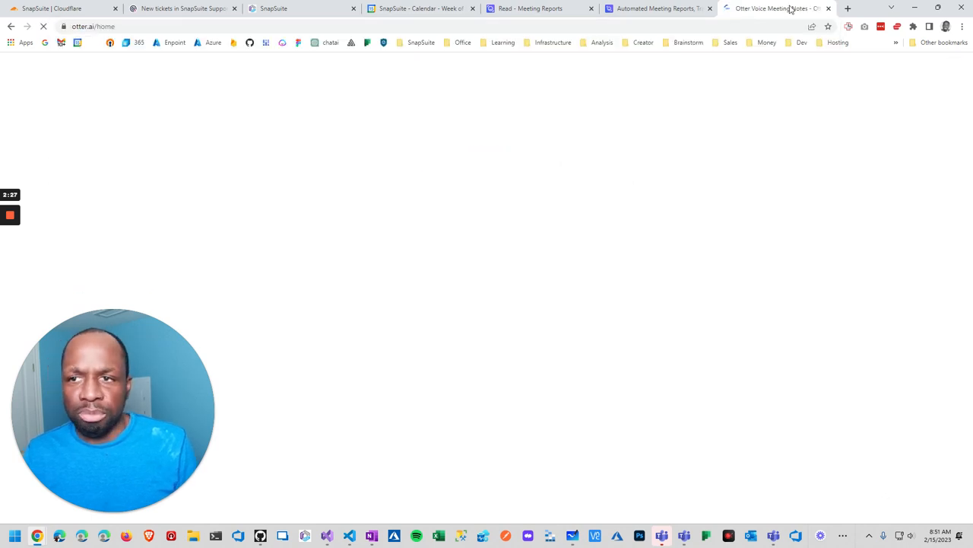
{"action": "left_click", "coordinate": [847, 8]}
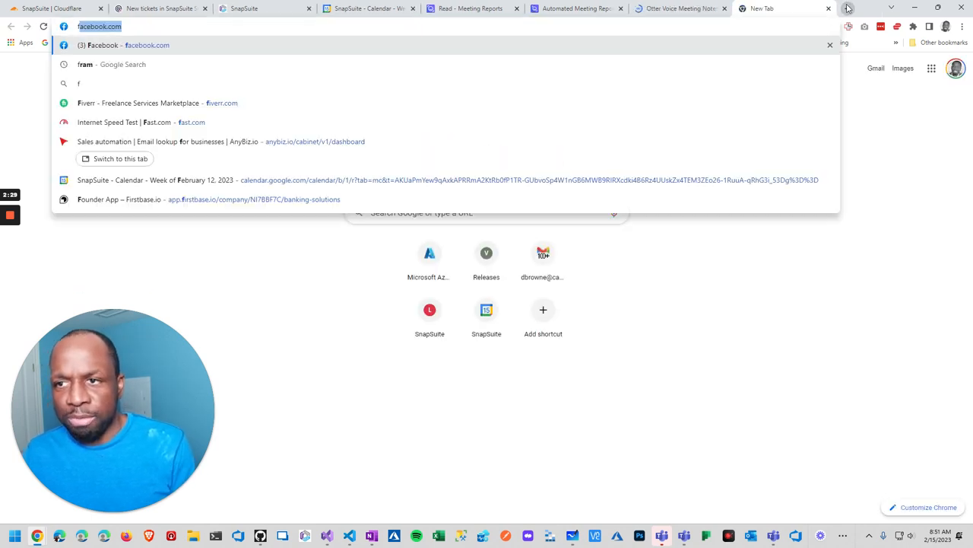
{"action": "type", "text": "fireflies.ai"}
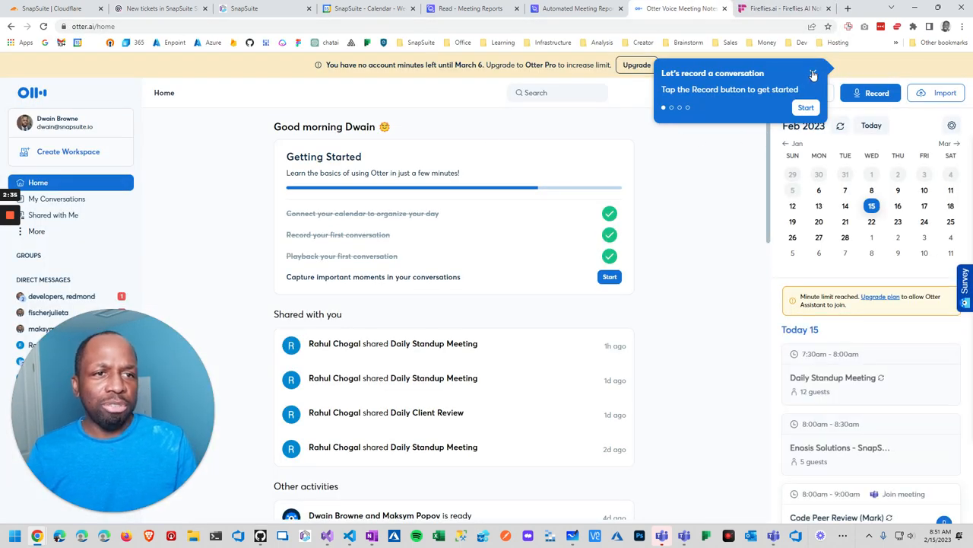
Dismiss the recording tip, browse the Otter home page, and open My Conversations
{"action": "left_click", "coordinate": [813, 73]}
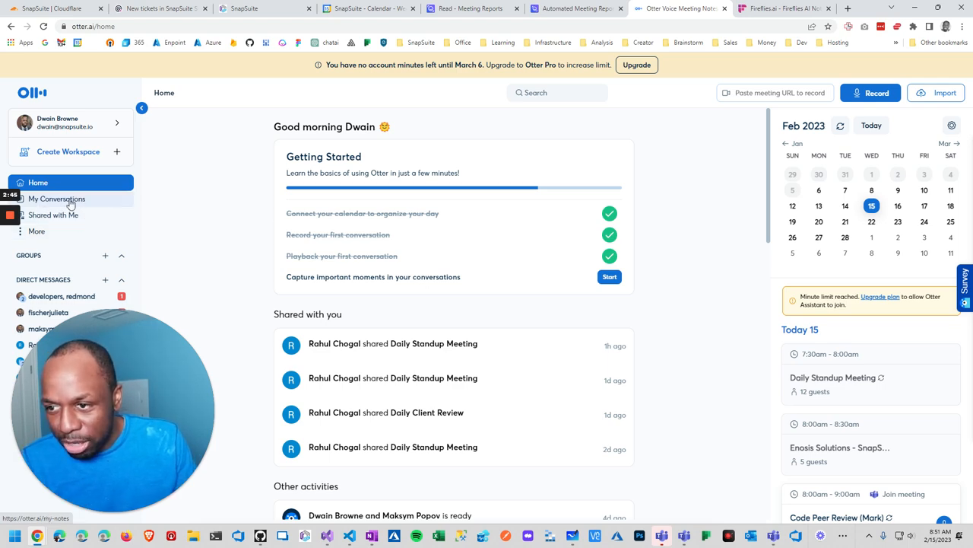
{"action": "scroll", "scroll_direction": "down", "scroll_amount": 3}
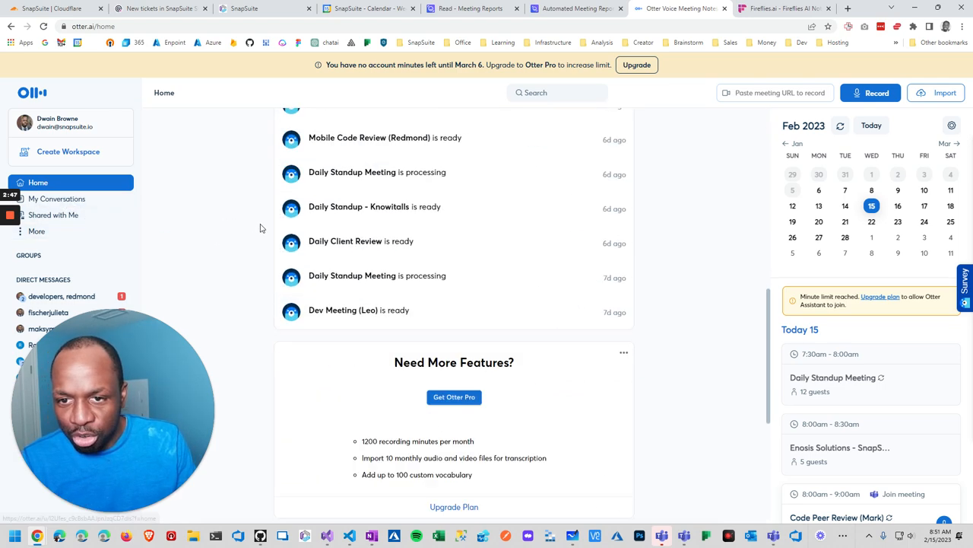
{"action": "scroll", "scroll_direction": "down", "scroll_amount": 3}
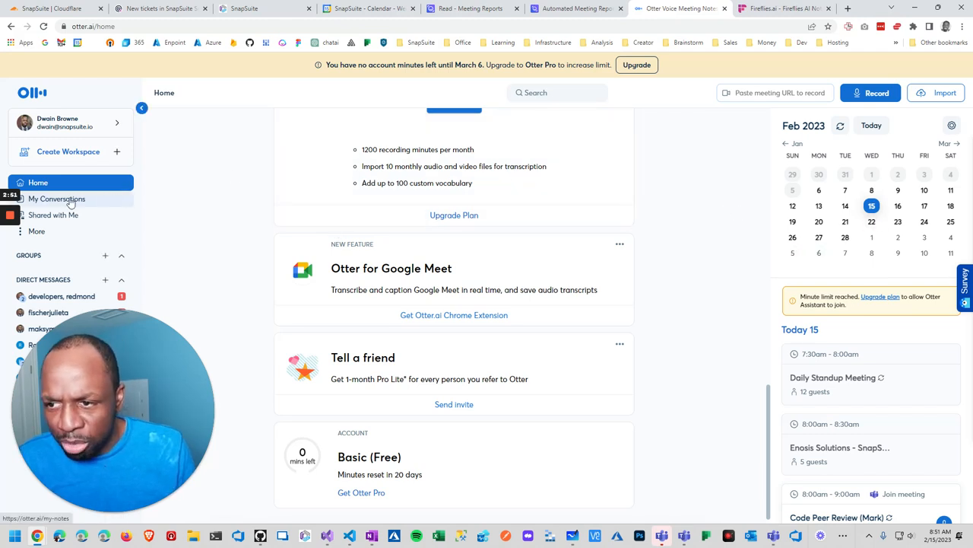
{"action": "left_click", "coordinate": [56, 198]}
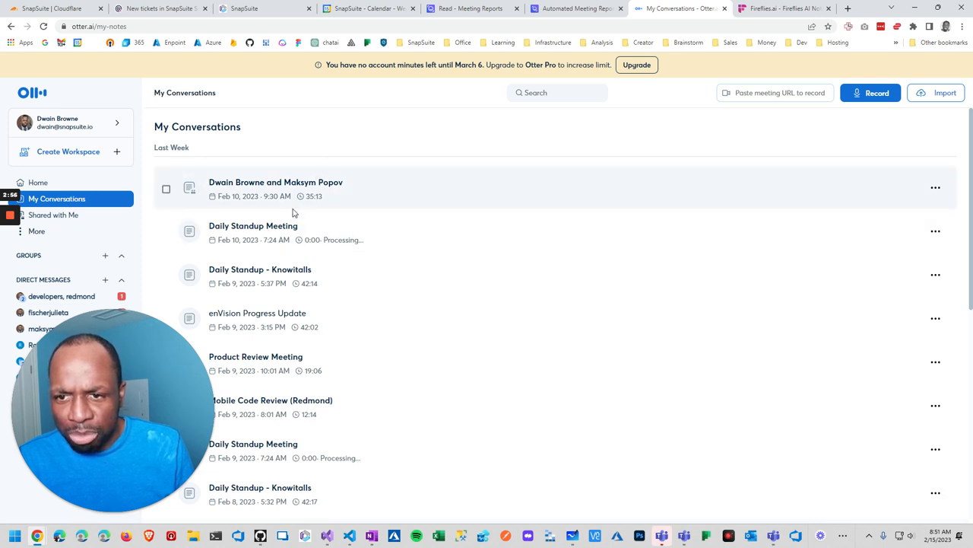
Review the Feb 10 conversation's transcript and highlights, then open Shared with Me
{"action": "left_click", "coordinate": [276, 188]}
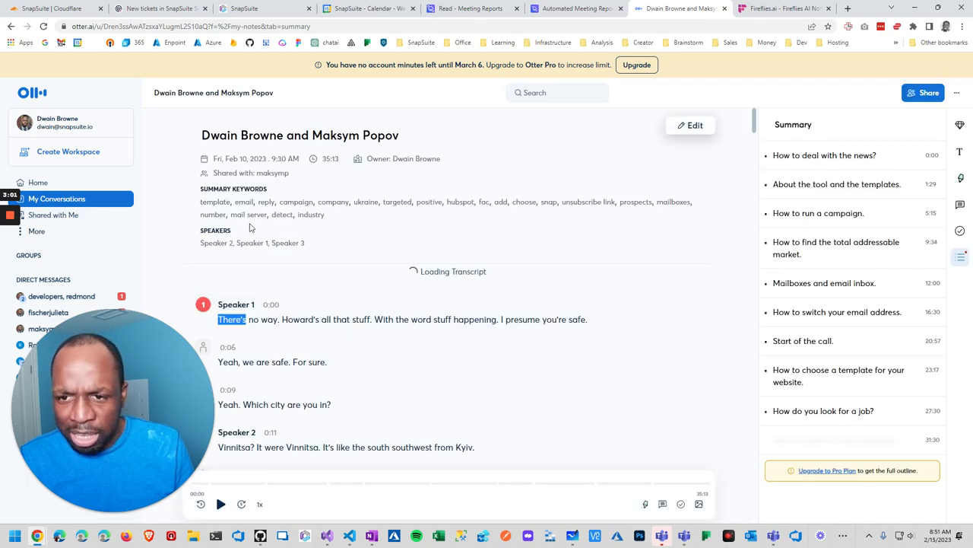
{"action": "scroll", "scroll_direction": "down", "scroll_amount": 3}
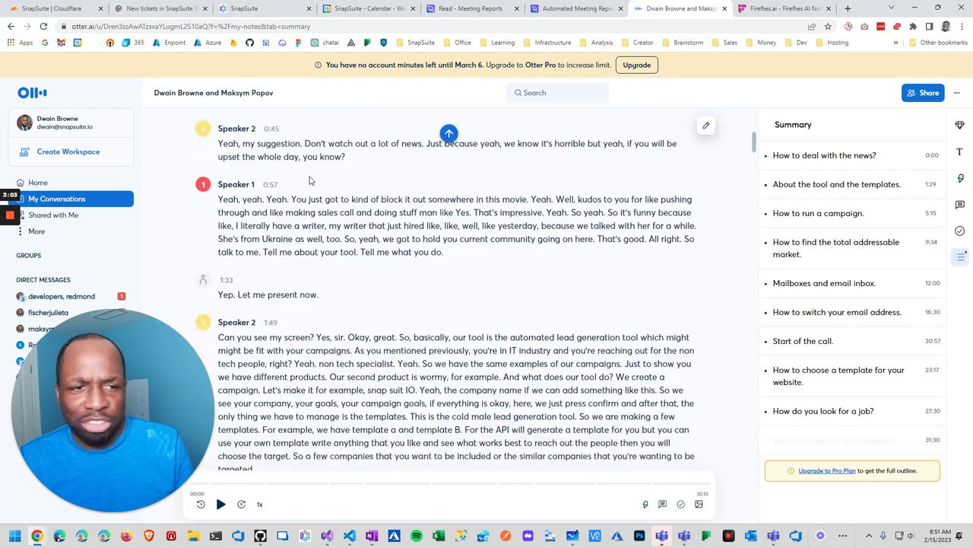
{"action": "scroll", "scroll_direction": "down", "scroll_amount": 3}
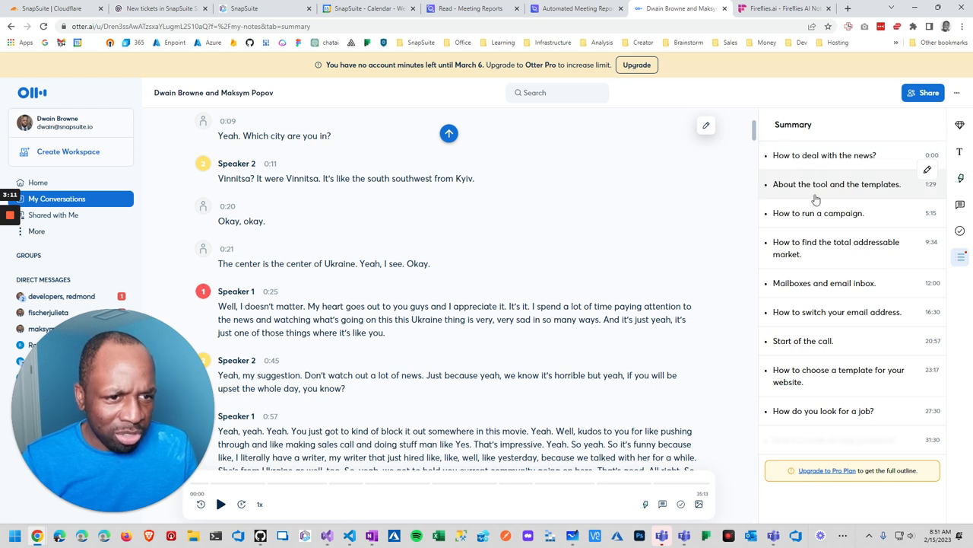
{"action": "mouse_move", "coordinate": [813, 270]}
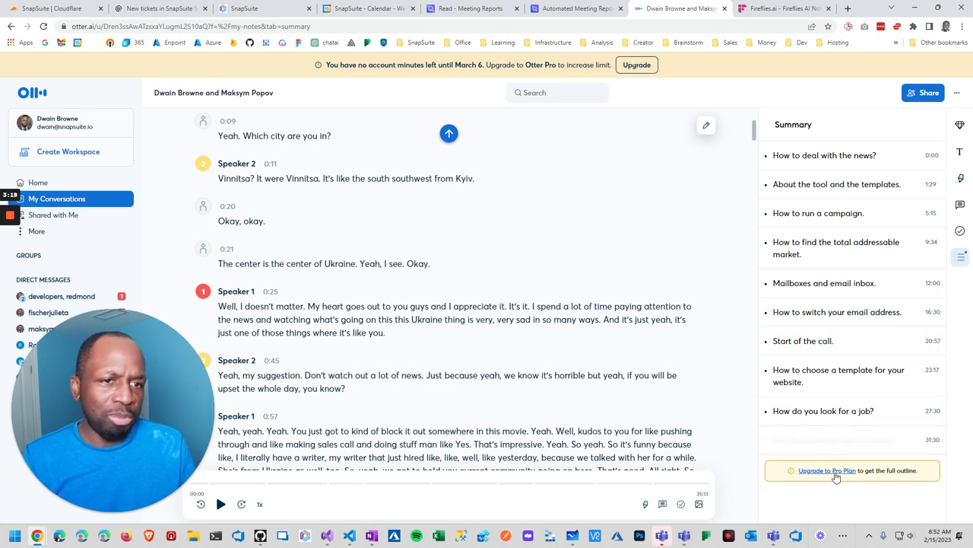
{"action": "mouse_move", "coordinate": [961, 231]}
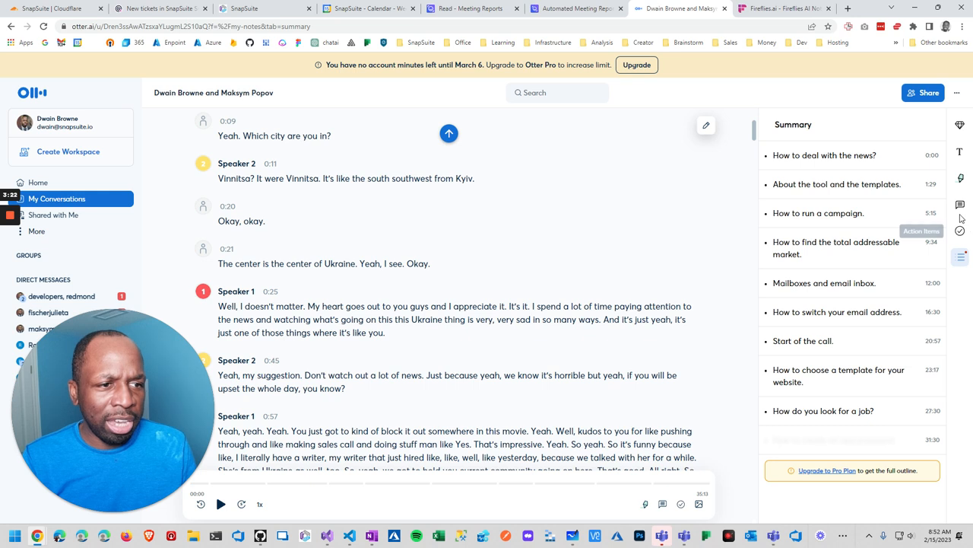
{"action": "left_click", "coordinate": [960, 230]}
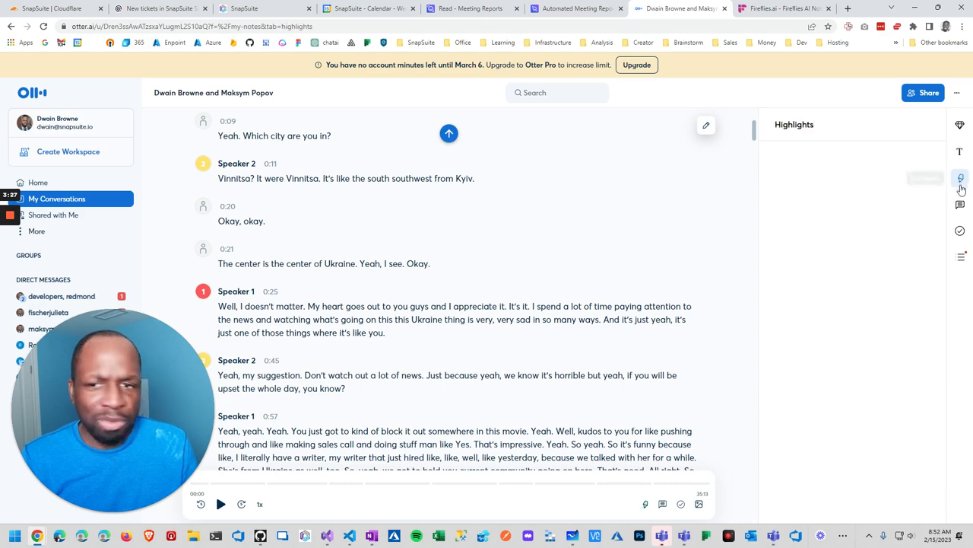
{"action": "scroll", "scroll_direction": "up", "scroll_amount": 3}
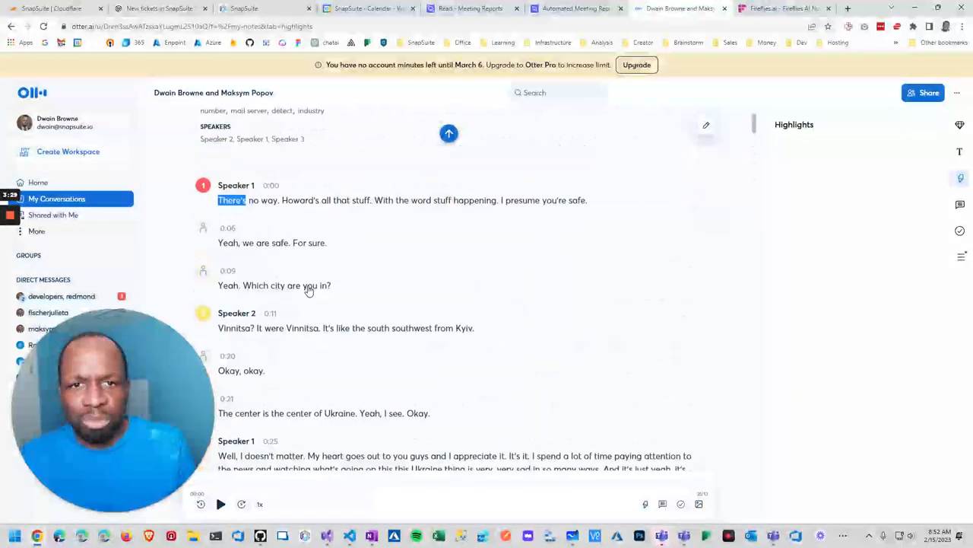
{"action": "scroll", "scroll_direction": "up", "scroll_amount": 3}
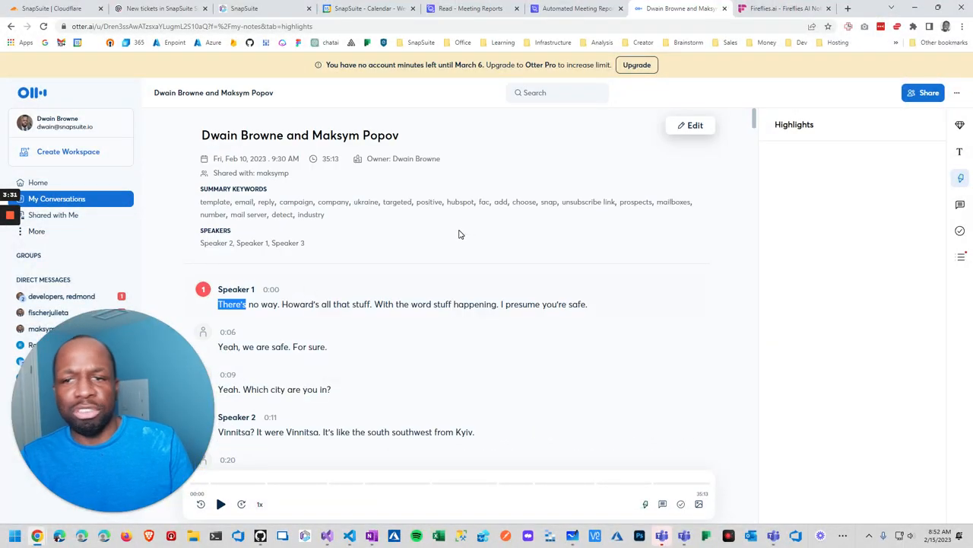
{"action": "scroll", "scroll_direction": "down", "scroll_amount": 3}
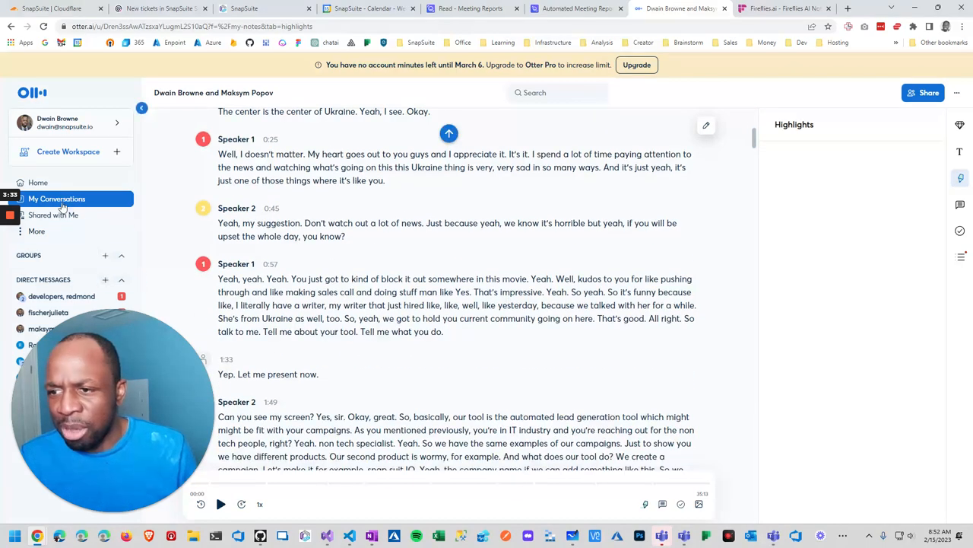
{"action": "left_click", "coordinate": [53, 215]}
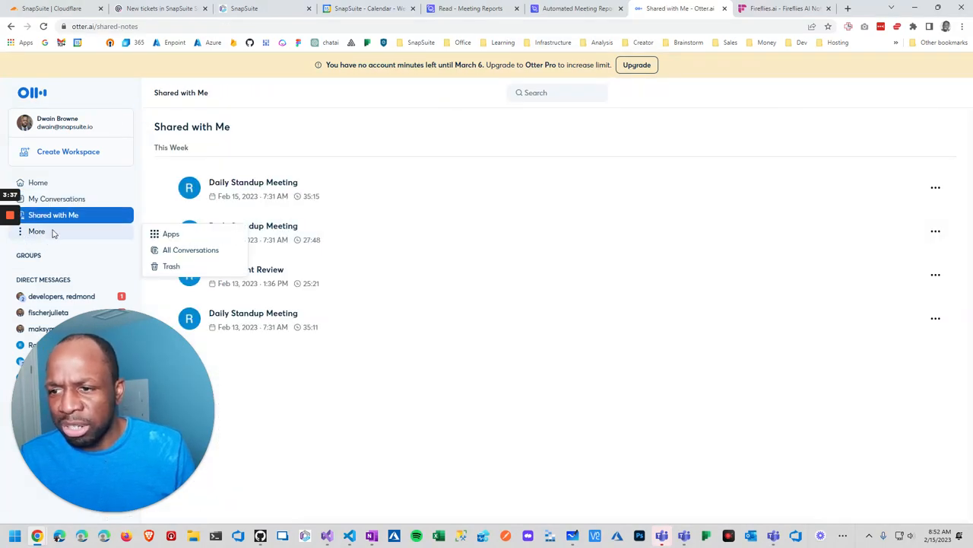
View Otter Account Settings, cancel the delete-account verification, and close the Otter tab
{"action": "left_click", "coordinate": [38, 182]}
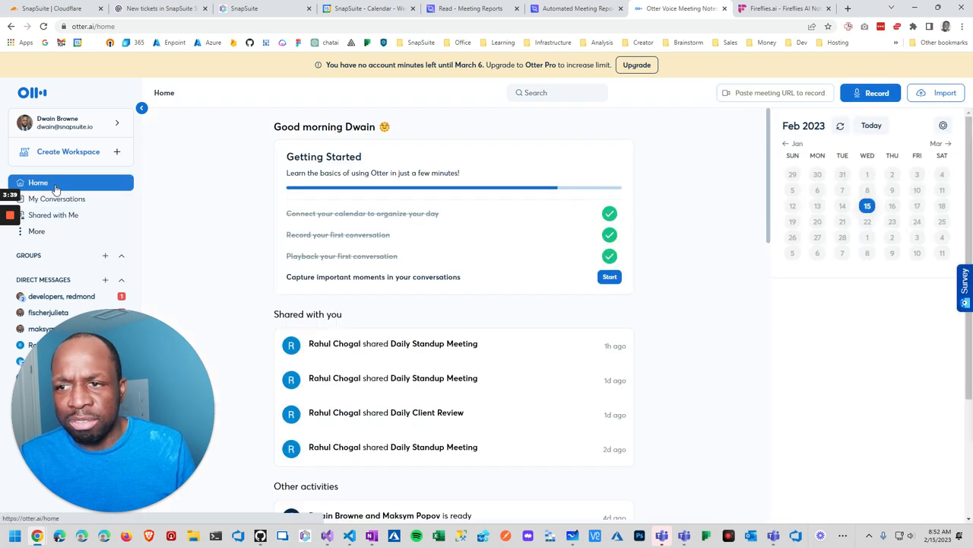
{"action": "left_click", "coordinate": [872, 205]}
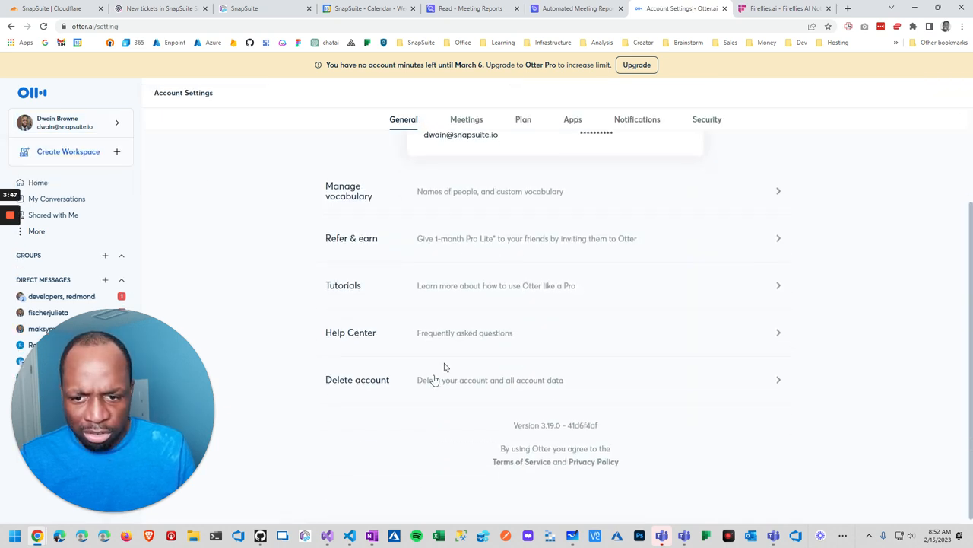
{"action": "left_click", "coordinate": [357, 380]}
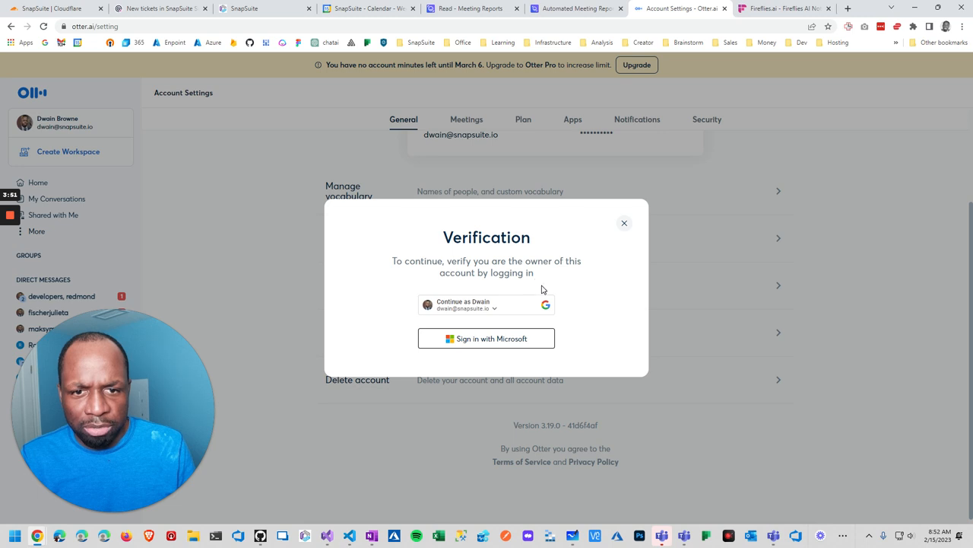
{"action": "mouse_move", "coordinate": [646, 206]}
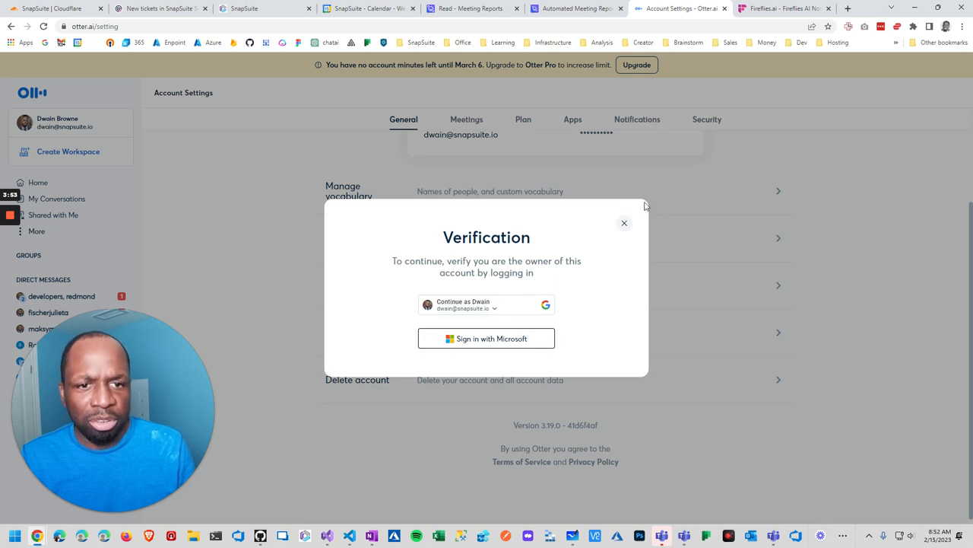
{"action": "left_click", "coordinate": [624, 223]}
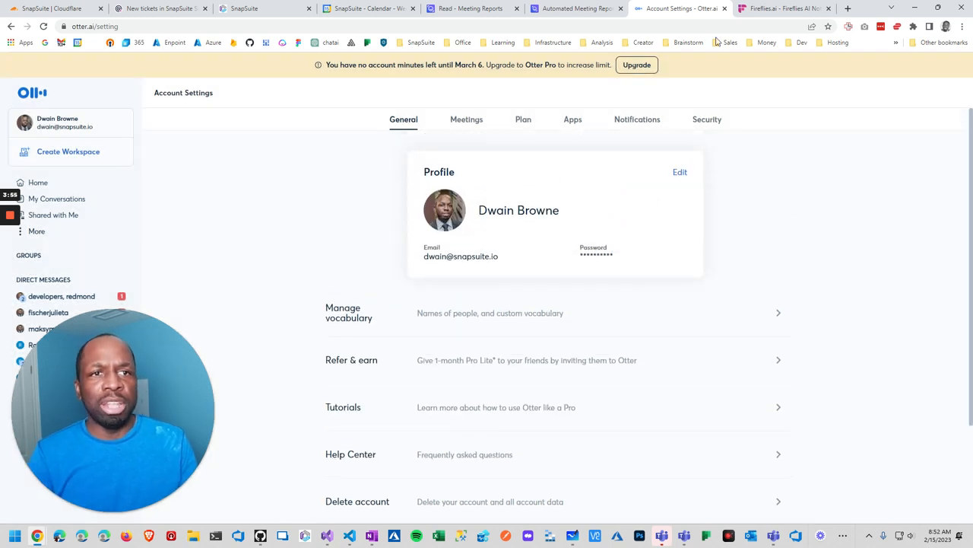
{"action": "left_click", "coordinate": [775, 9]}
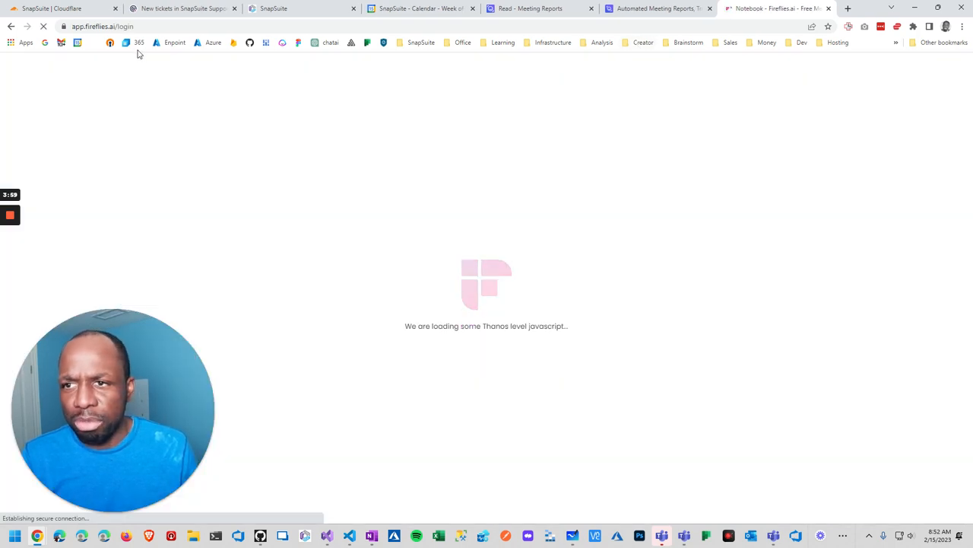
{"action": "mouse_move", "coordinate": [142, 112]}
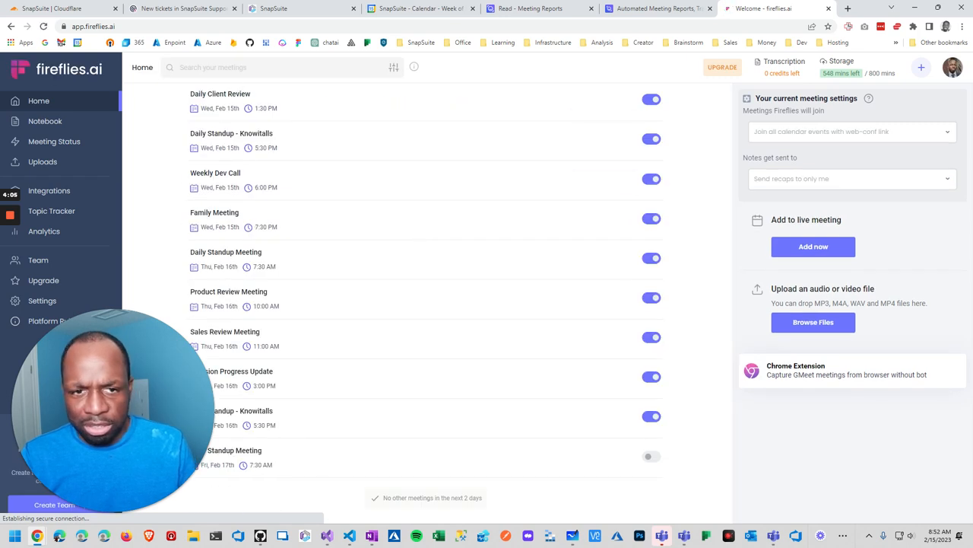
Review Fireflies.ai's upcoming meetings, then browse the Notebook's My Meetings list
{"action": "scroll", "scroll_direction": "up", "scroll_amount": 3}
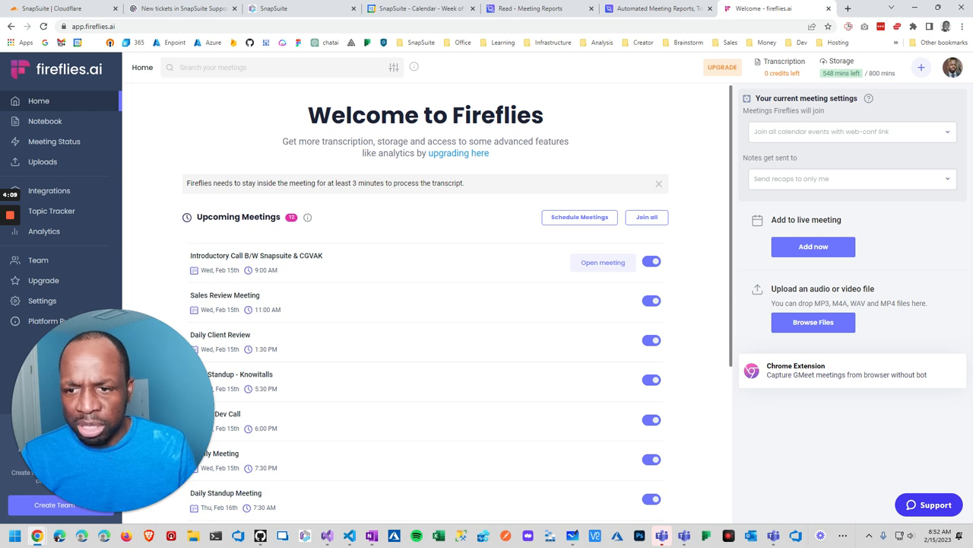
{"action": "mouse_move", "coordinate": [45, 121]}
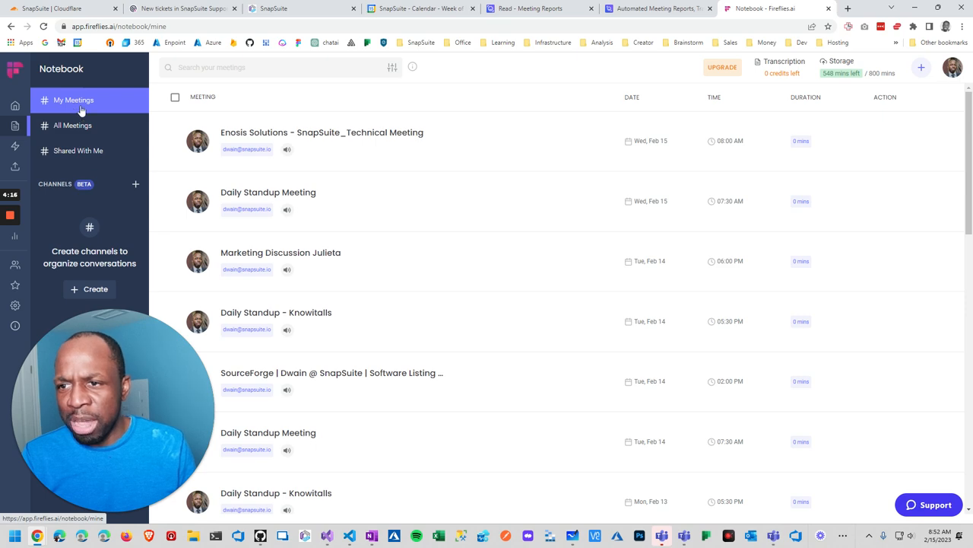
{"action": "scroll", "scroll_direction": "down", "scroll_amount": 3}
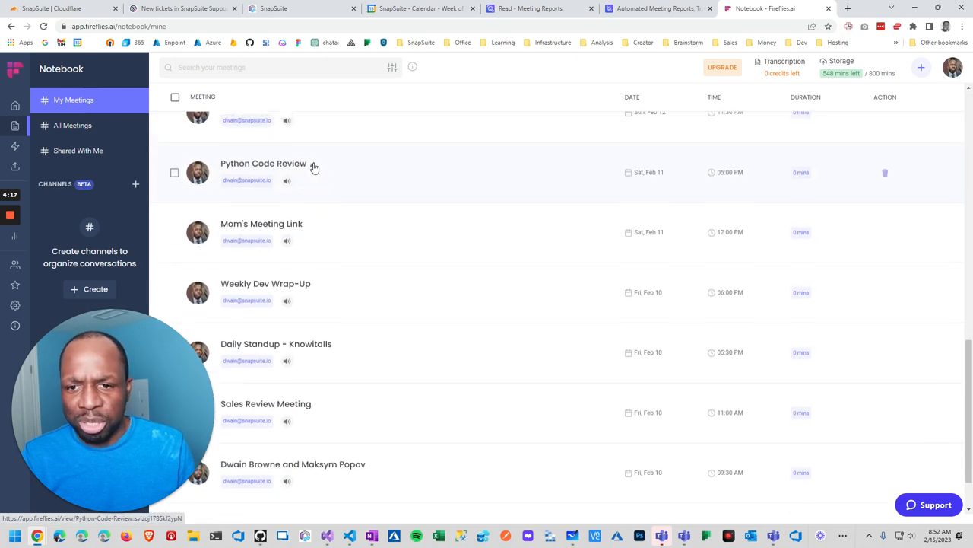
{"action": "scroll", "scroll_direction": "up", "scroll_amount": 3}
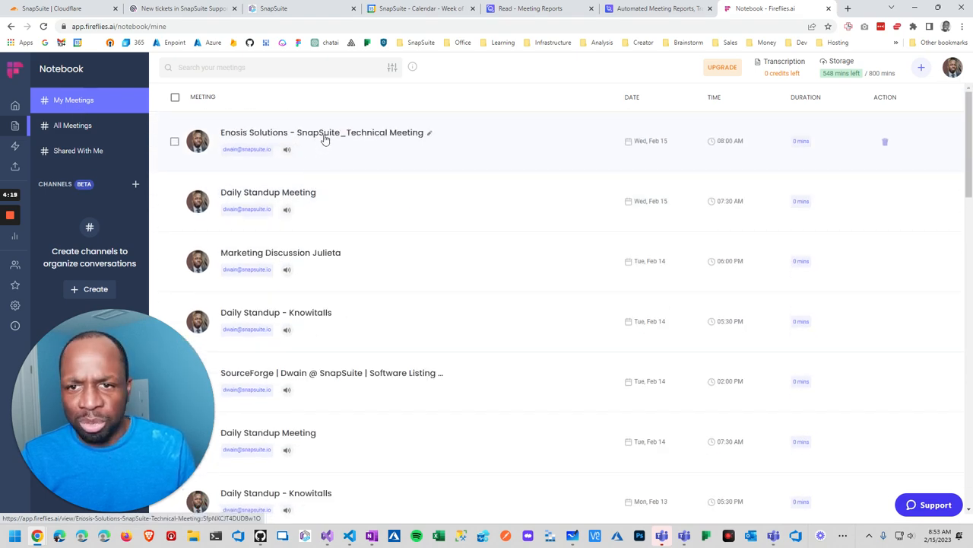
Open the Enosis Solutions technical meeting and scroll its three-comment chat thread
{"action": "left_click", "coordinate": [321, 132]}
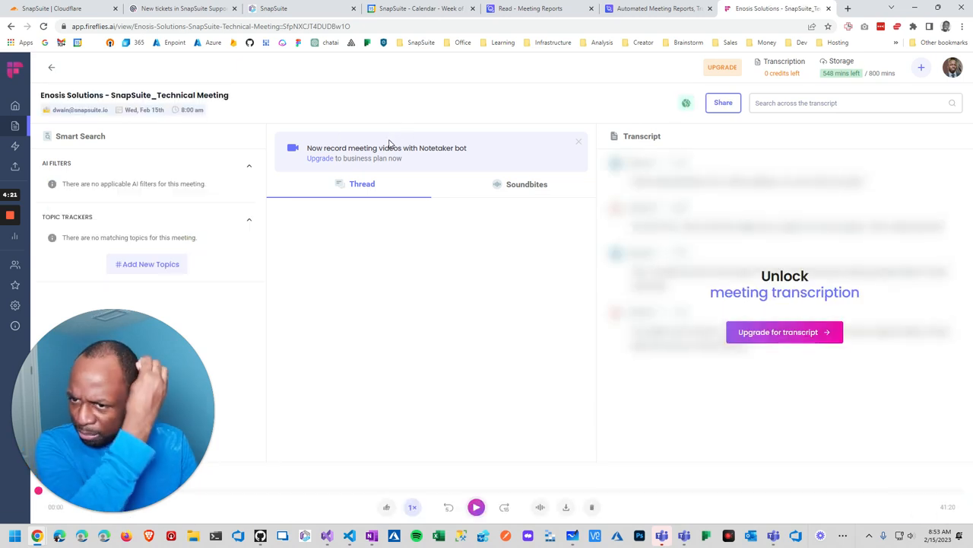
{"action": "left_click", "coordinate": [362, 183]}
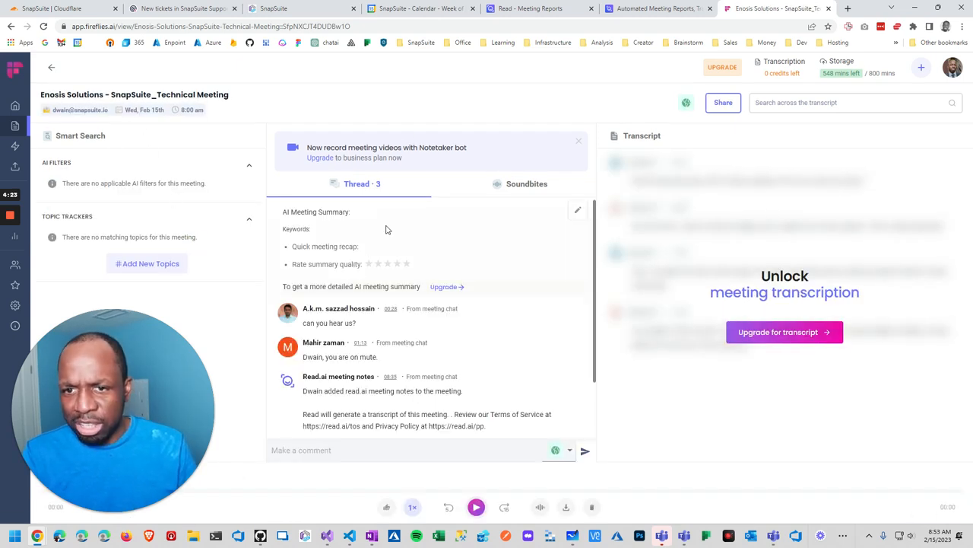
{"action": "scroll", "scroll_direction": "down", "scroll_amount": 3}
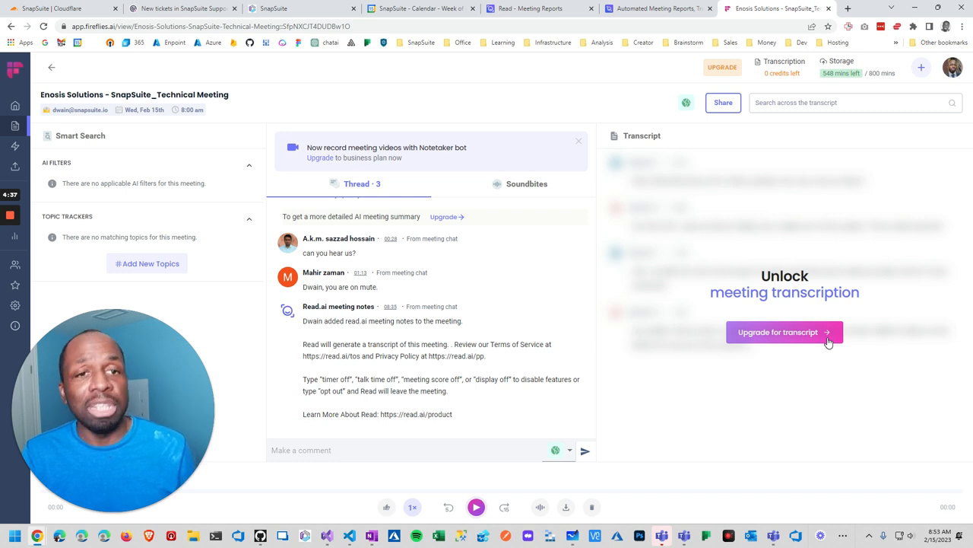
{"action": "mouse_move", "coordinate": [791, 196]}
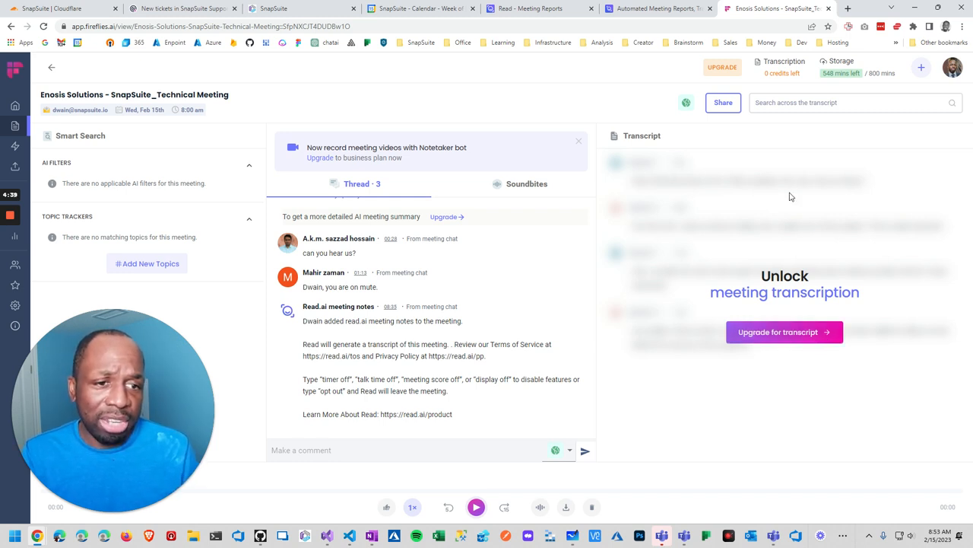
{"action": "mouse_move", "coordinate": [778, 331]}
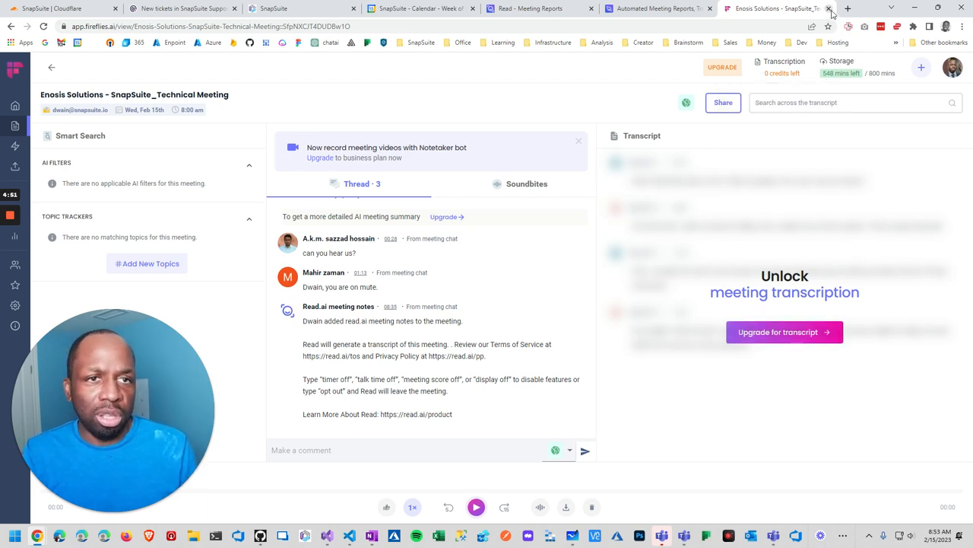
Open the 'Untitled Meeting with 6 Participants' report from the Read.ai reports list
{"action": "left_click", "coordinate": [828, 8]}
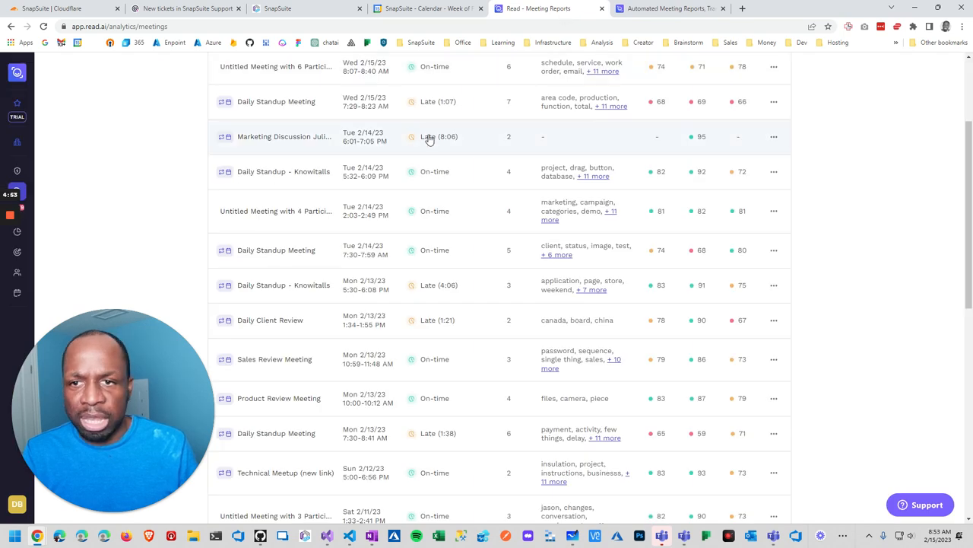
{"action": "scroll", "scroll_direction": "up", "scroll_amount": 3}
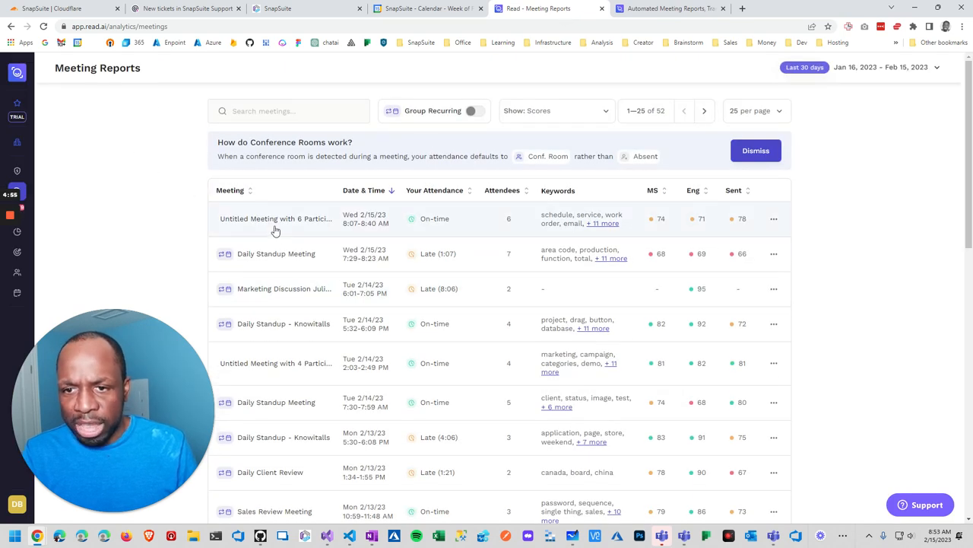
{"action": "mouse_move", "coordinate": [247, 224]}
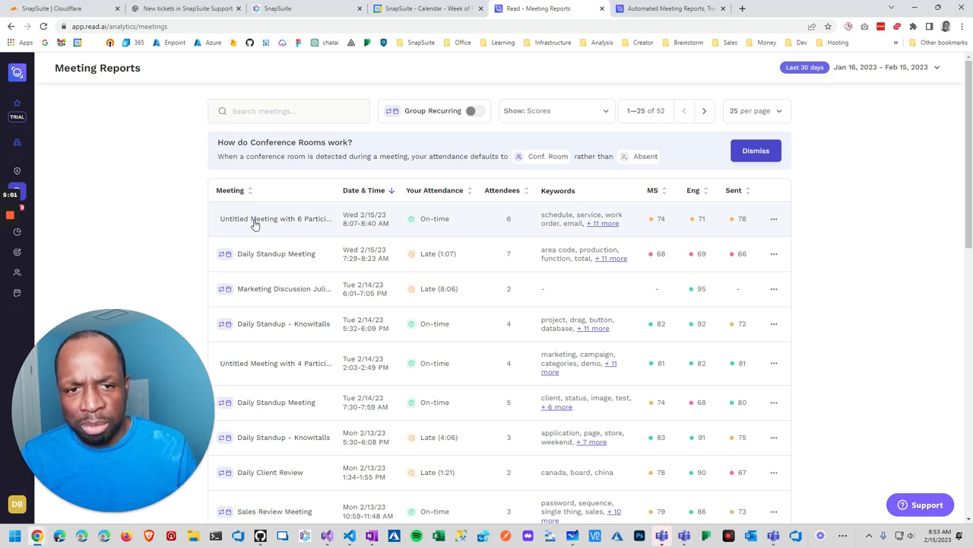
{"action": "left_click", "coordinate": [275, 218]}
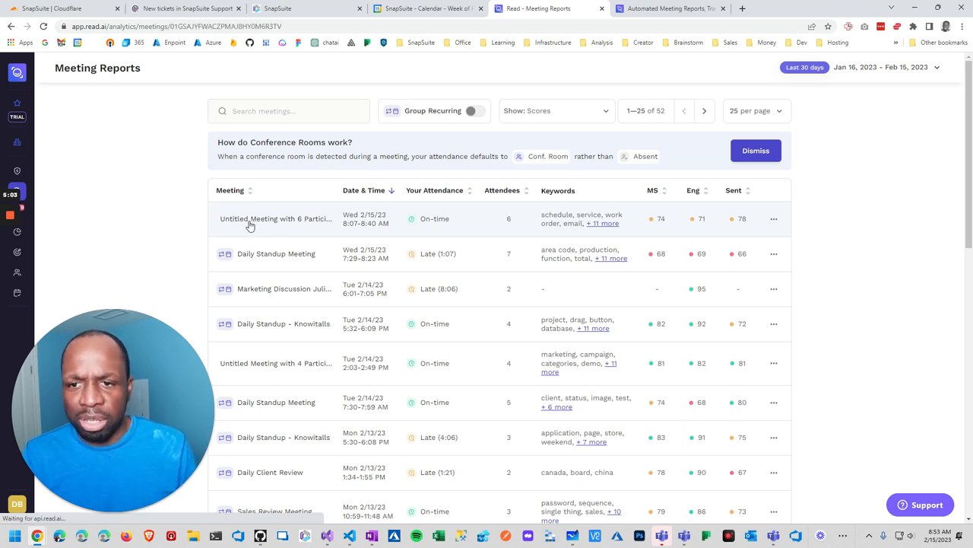
{"action": "left_click", "coordinate": [276, 219]}
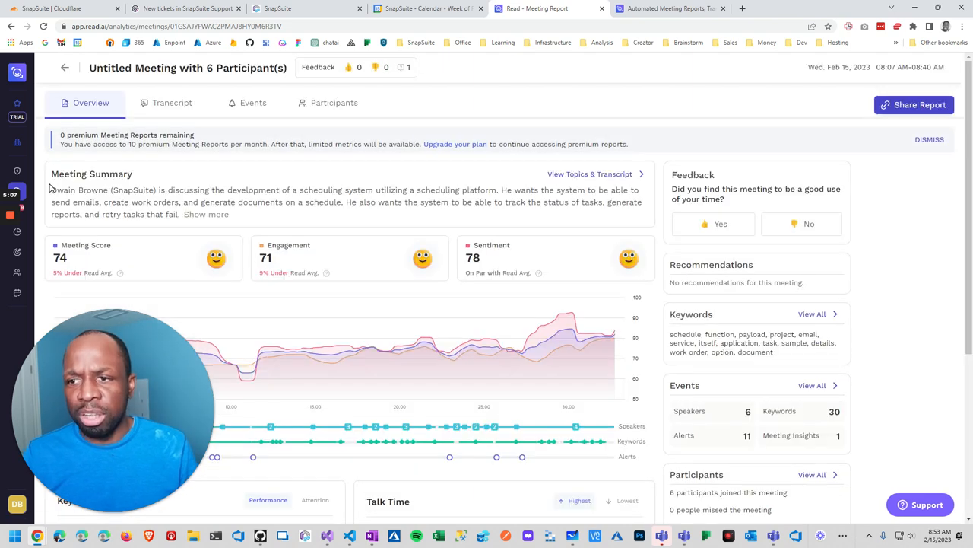
Scroll the overview with scores 74, 71 and 78, and expand the full summary
{"action": "left_click_drag", "start_coordinate": [50, 174], "coordinate": [227, 201]}
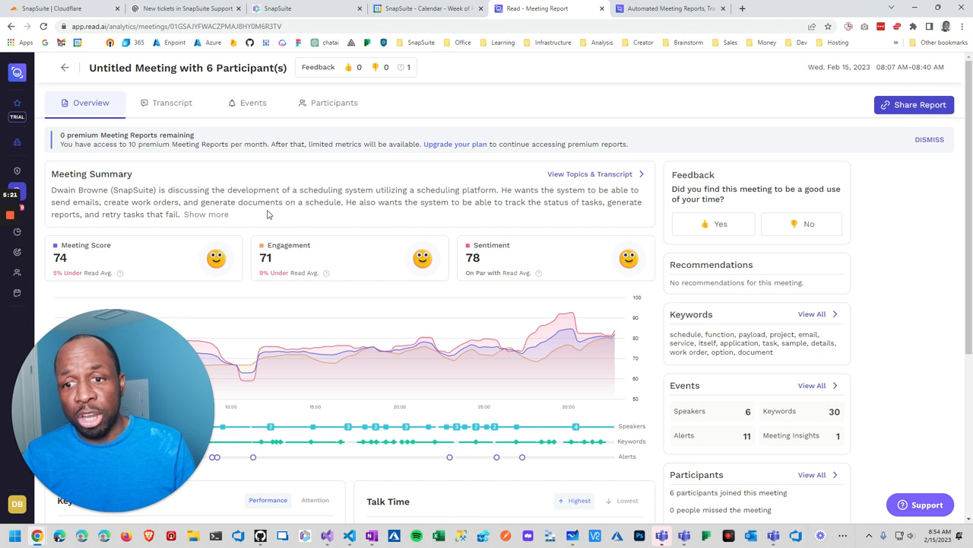
{"action": "scroll", "scroll_direction": "down", "scroll_amount": 3}
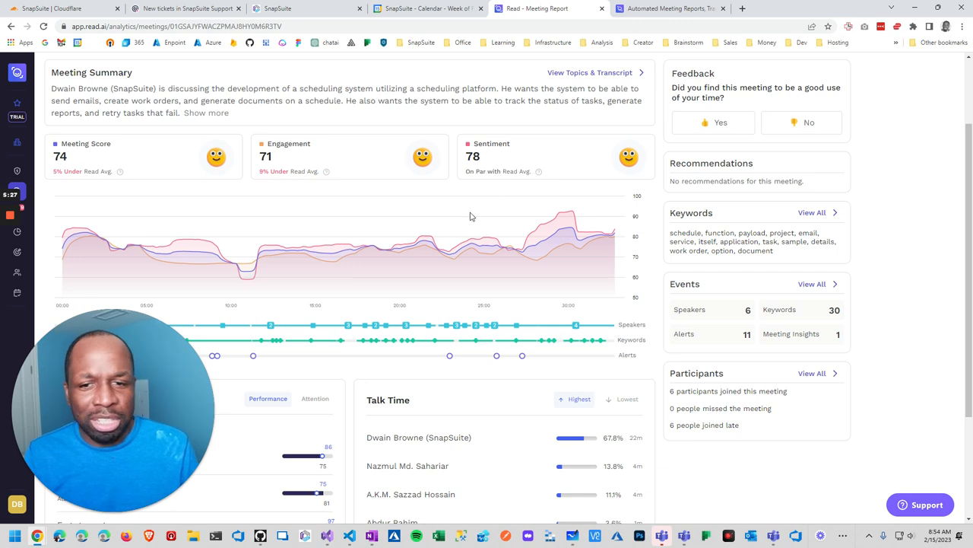
{"action": "scroll", "scroll_direction": "down", "scroll_amount": 3}
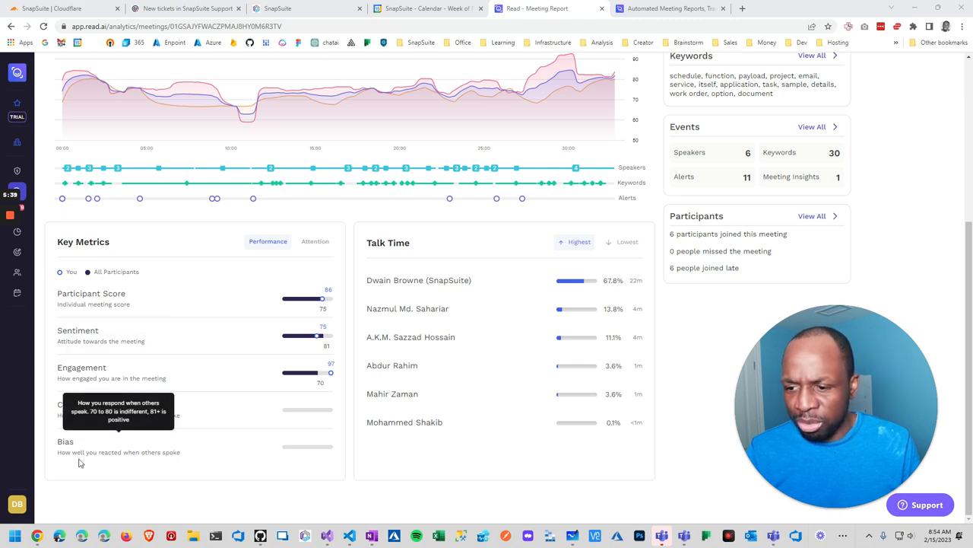
{"action": "mouse_move", "coordinate": [95, 432]}
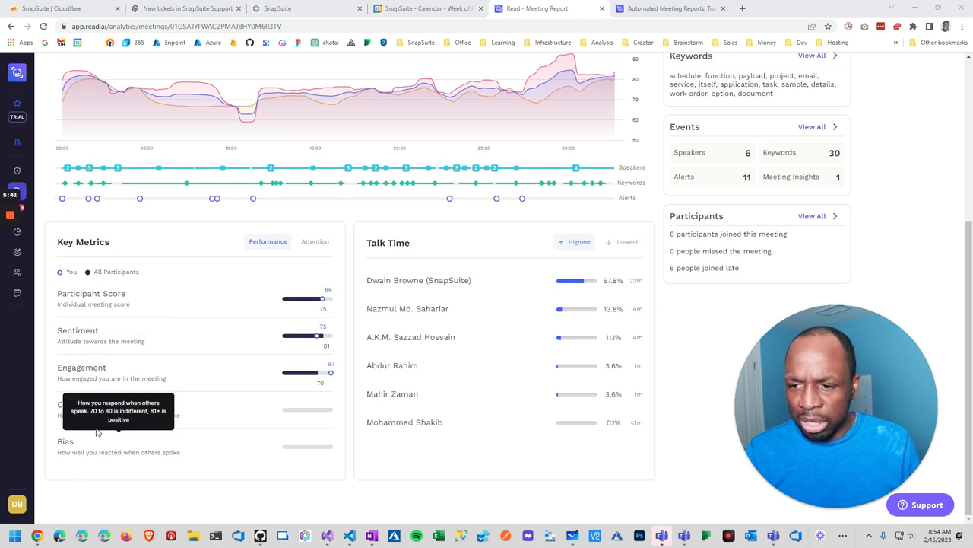
{"action": "scroll", "scroll_direction": "up", "scroll_amount": 3}
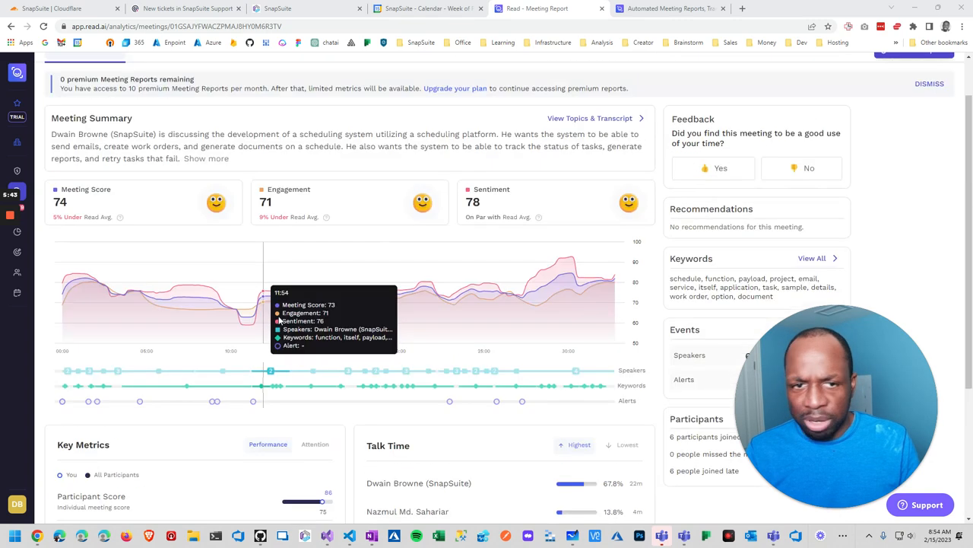
{"action": "scroll", "scroll_direction": "up", "scroll_amount": 3}
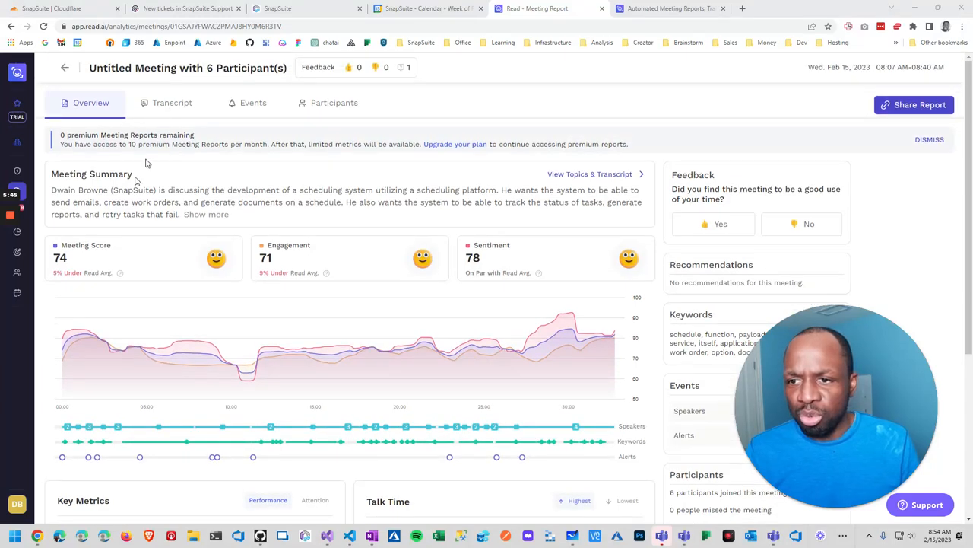
{"action": "left_click", "coordinate": [206, 214]}
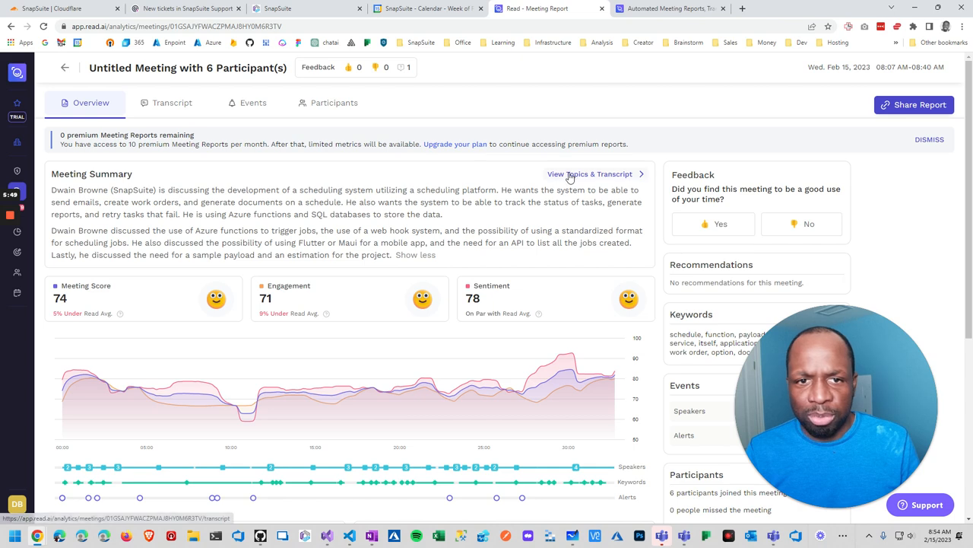
Open the meeting's topics and transcript, select the first action item, and start an incognito window
{"action": "left_click", "coordinate": [172, 103]}
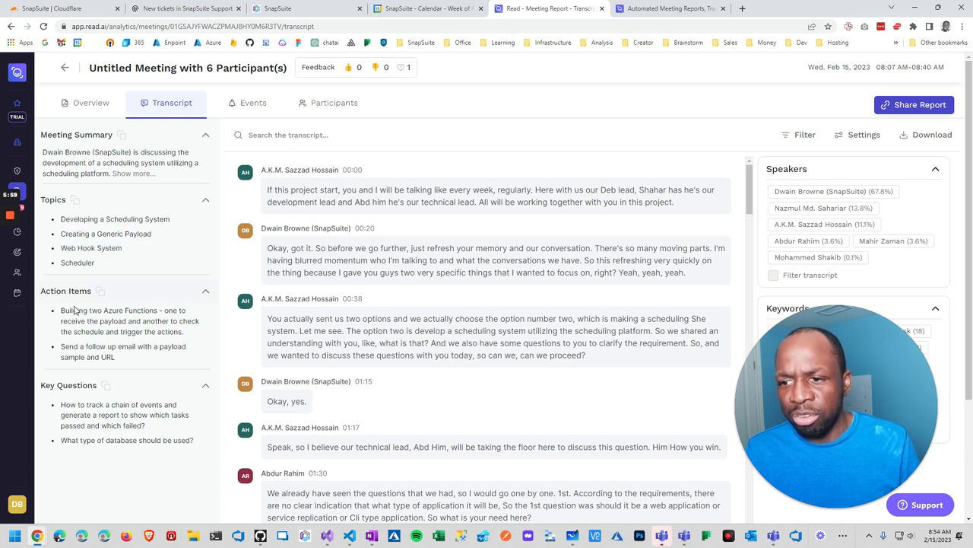
{"action": "double_click", "coordinate": [122, 320]}
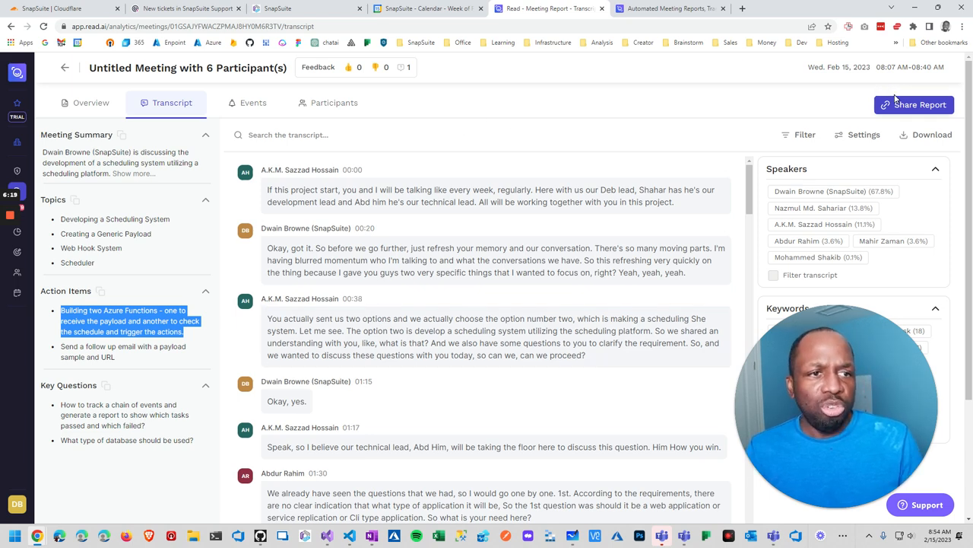
{"action": "left_click", "coordinate": [913, 104]}
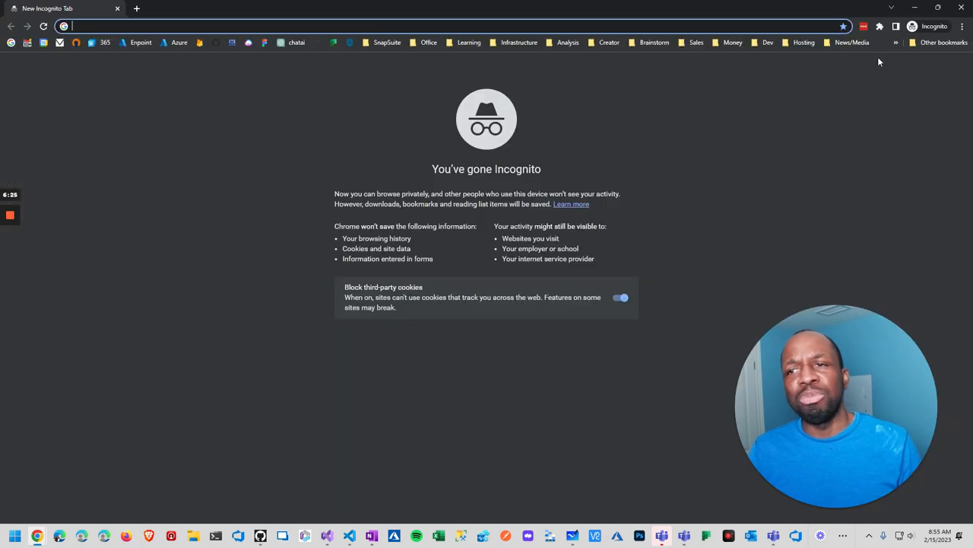
Load the report URL app.read.ai/analytics/meetings/01GSAJYFWACZPMAJ8HY0M6R3TV in the private window
{"action": "type", "text": "https://app.read.ai/analytics/meetings/01GSAJYFWACZPMAJ8HY0M6R3TV"}
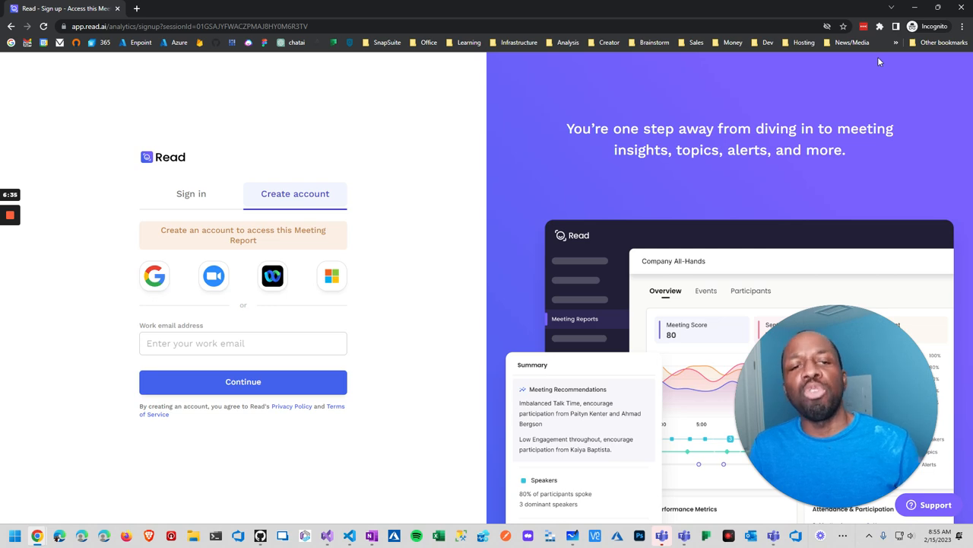
{"action": "mouse_move", "coordinate": [889, 114]}
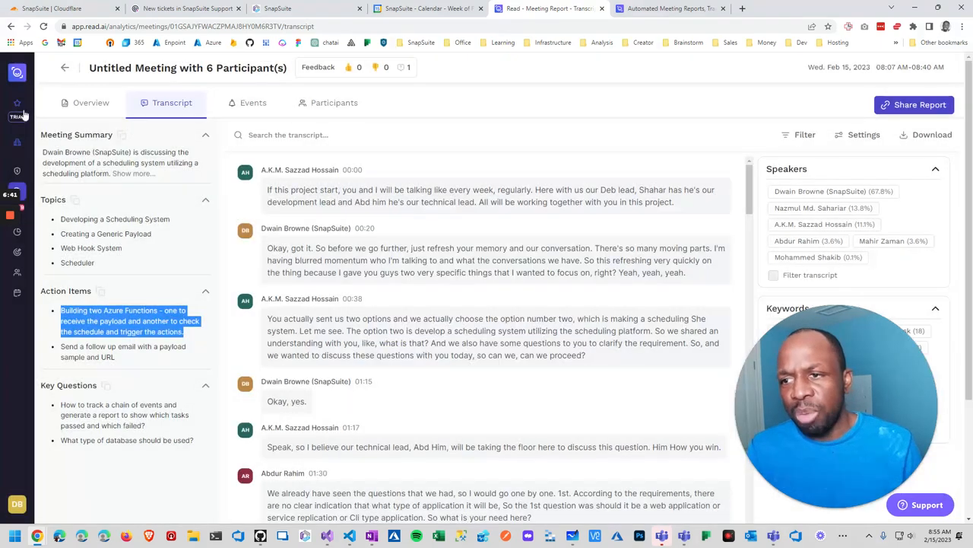
Return to the Read.ai transcript tab and search Windows for Notepad
{"action": "left_click", "coordinate": [17, 71]}
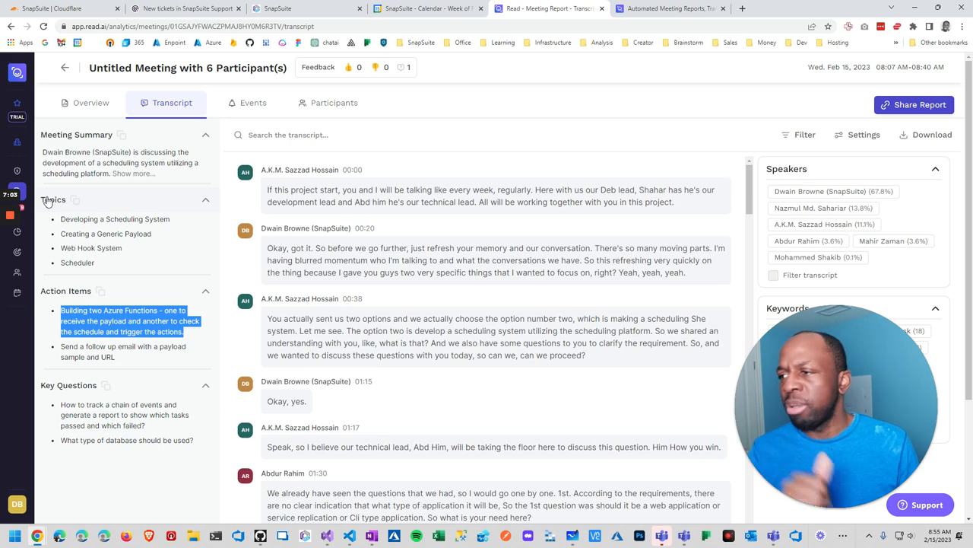
{"action": "left_click", "coordinate": [122, 135]}
{"action": "type", "text": "n"}
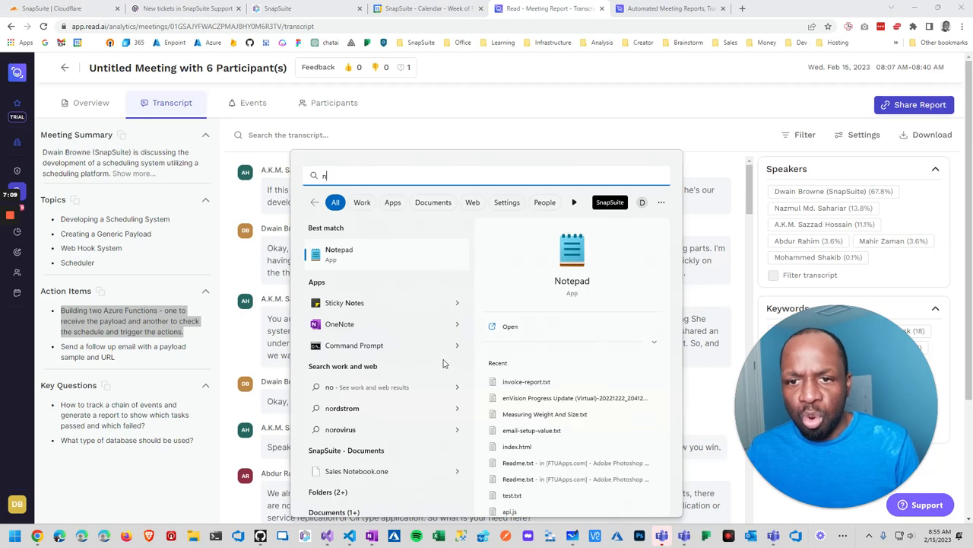
Start a Notepad note and copy the report's summary and Topics sections into it
{"action": "type", "text": "wno"}
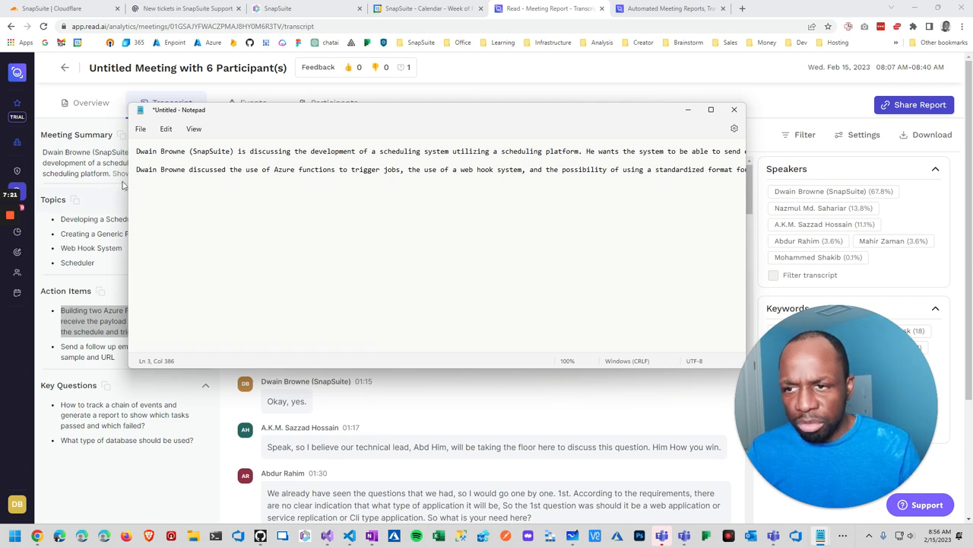
{"action": "mouse_move", "coordinate": [236, 117]}
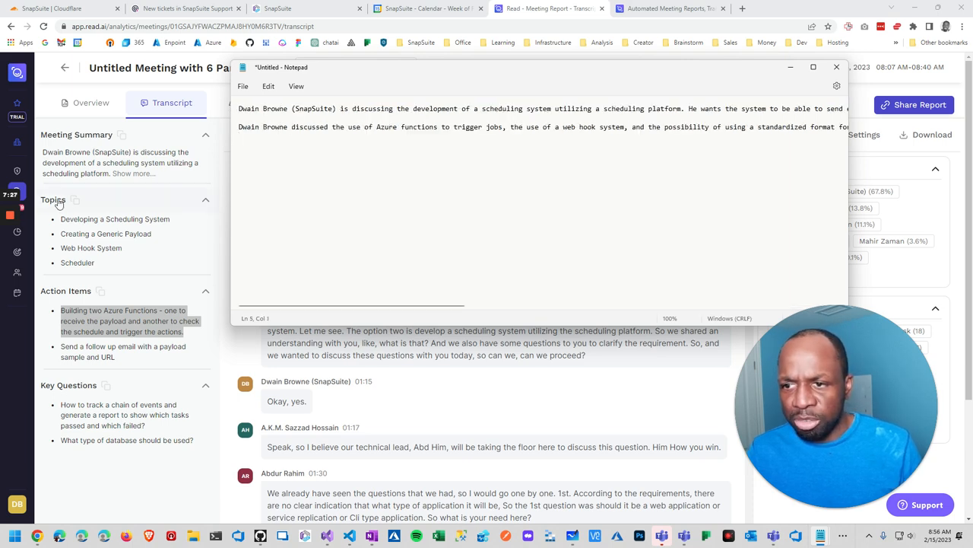
{"action": "left_click", "coordinate": [74, 199]}
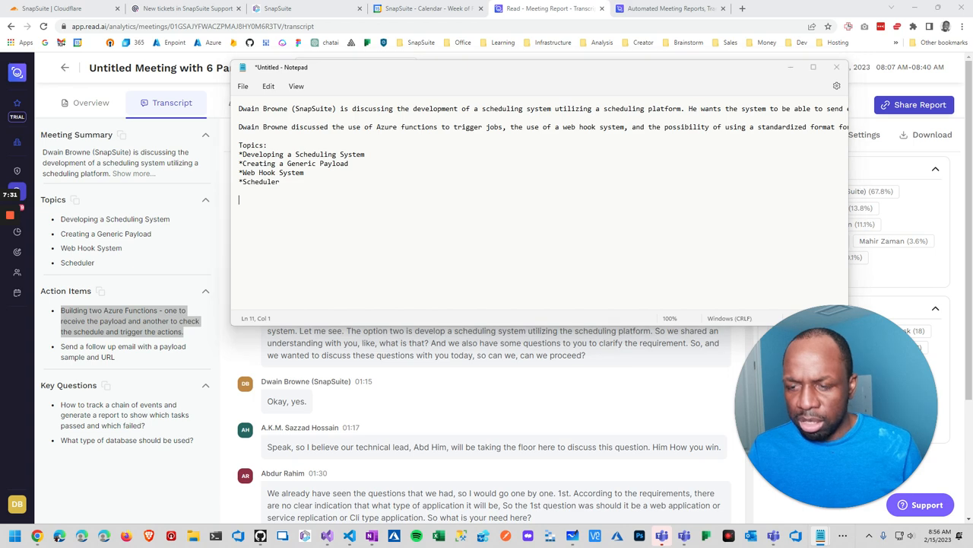
{"action": "left_click", "coordinate": [837, 67]}
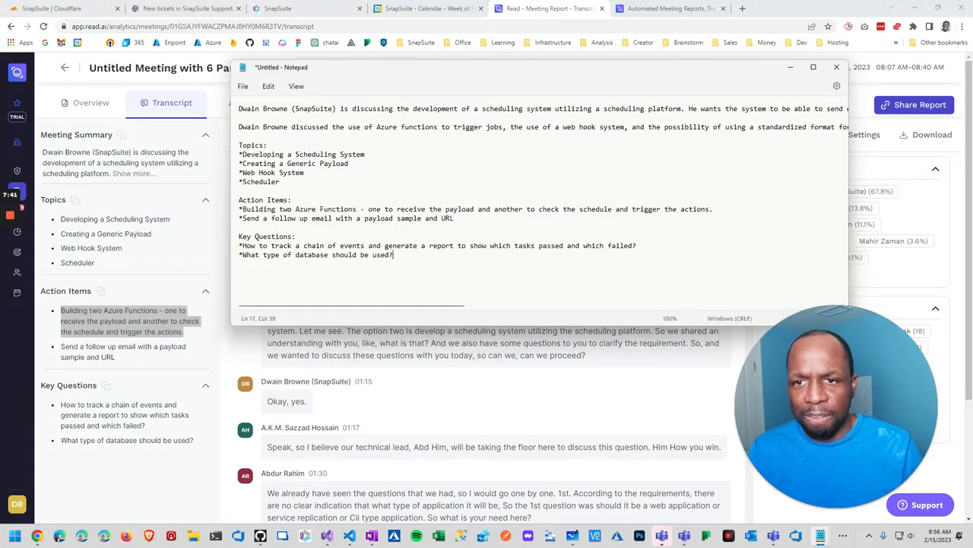
{"action": "key", "text": "ctrl+a"}
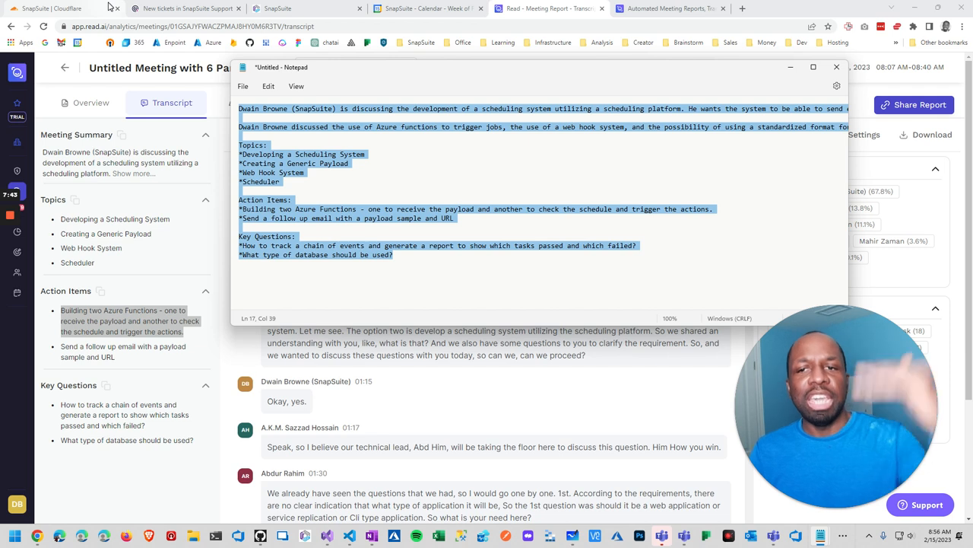
{"action": "mouse_move", "coordinate": [49, 8]}
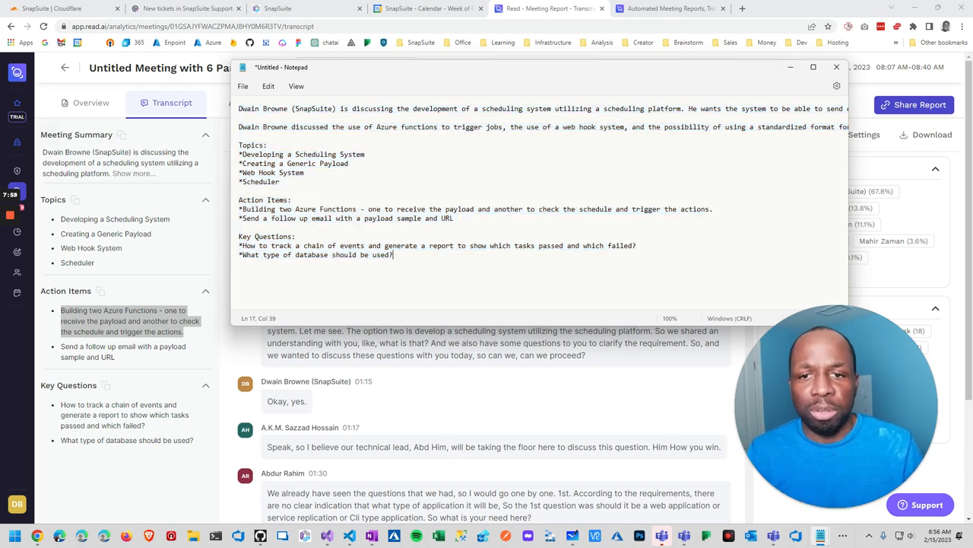
Select all the compiled notes, then close Notepad without saving
{"action": "key", "text": "ctrl+a"}
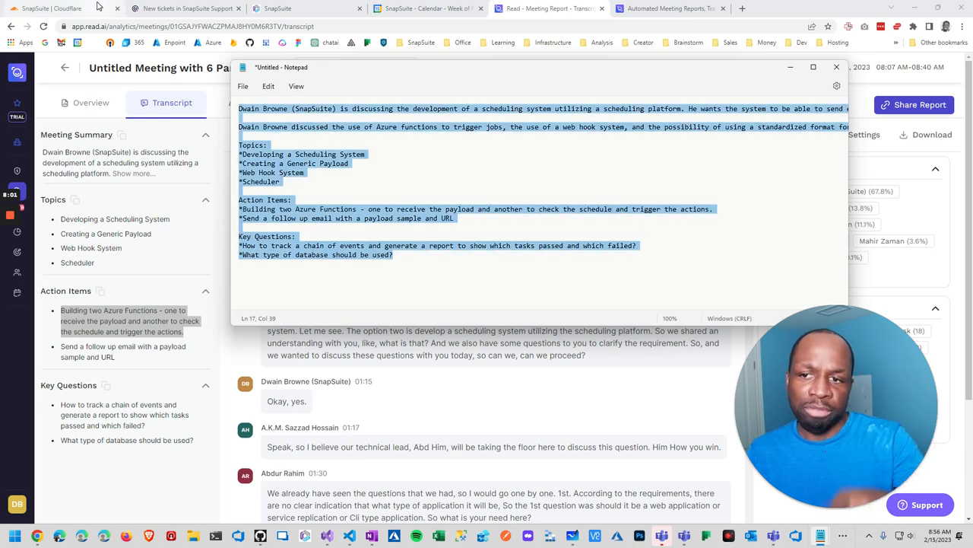
{"action": "mouse_move", "coordinate": [57, 8]}
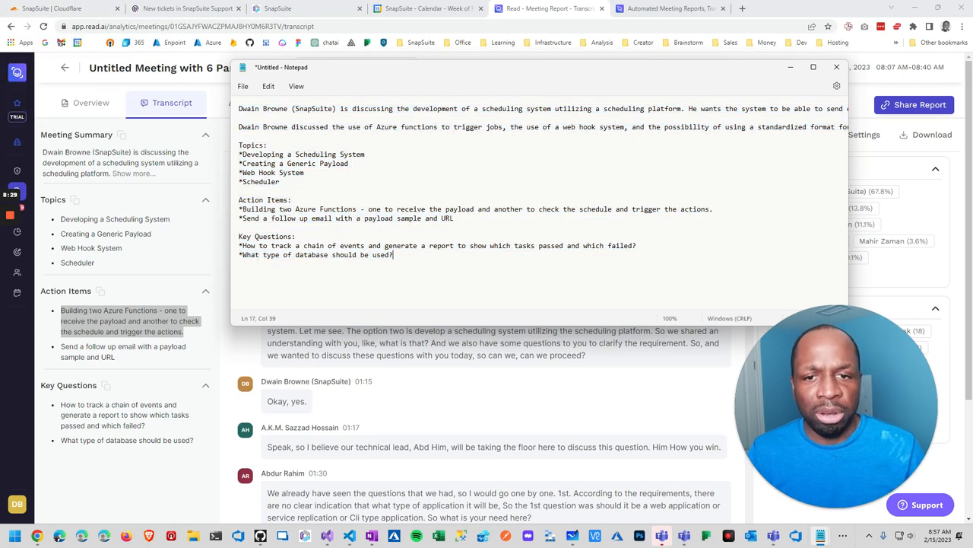
{"action": "left_click", "coordinate": [837, 66]}
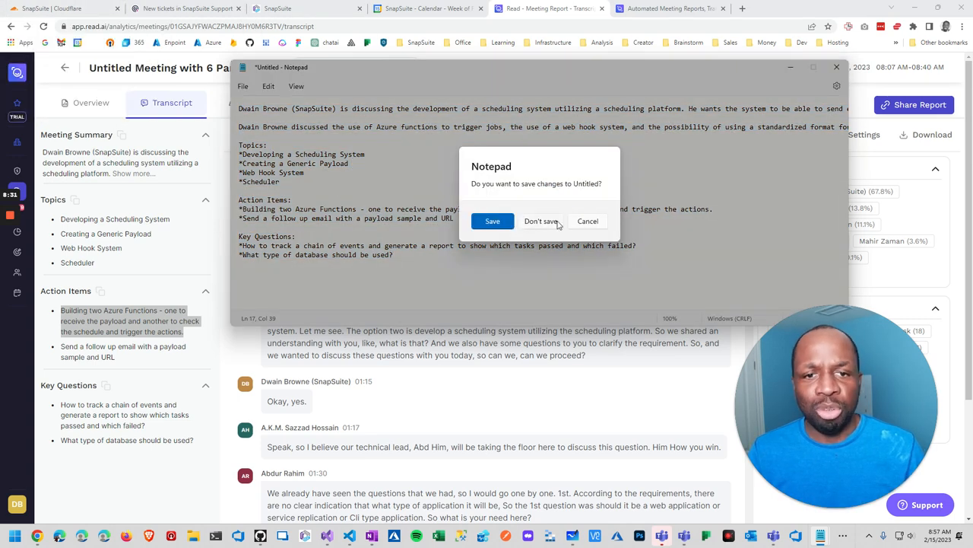
{"action": "left_click", "coordinate": [541, 221]}
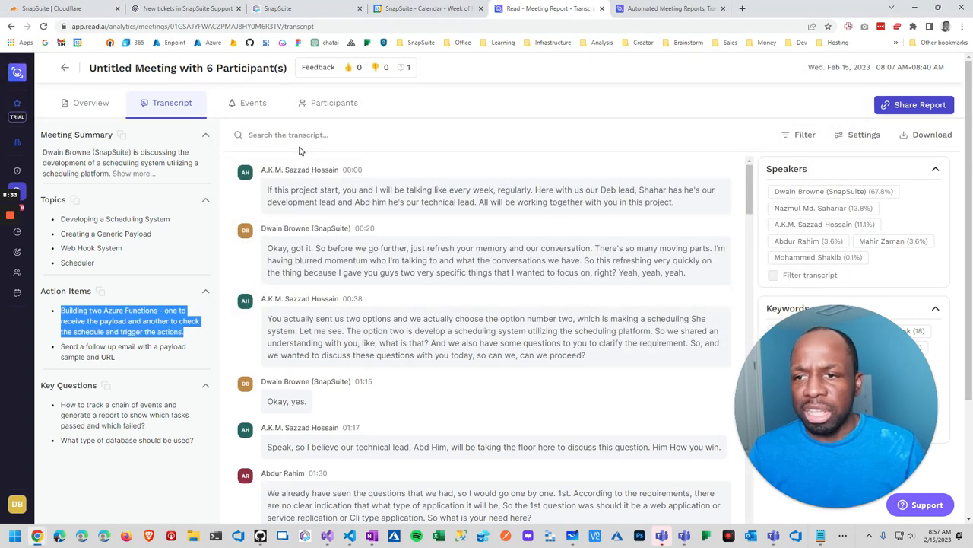
View the meeting report Overview scores and premium-reports notice, then return to the transcript
{"action": "left_click", "coordinate": [91, 103]}
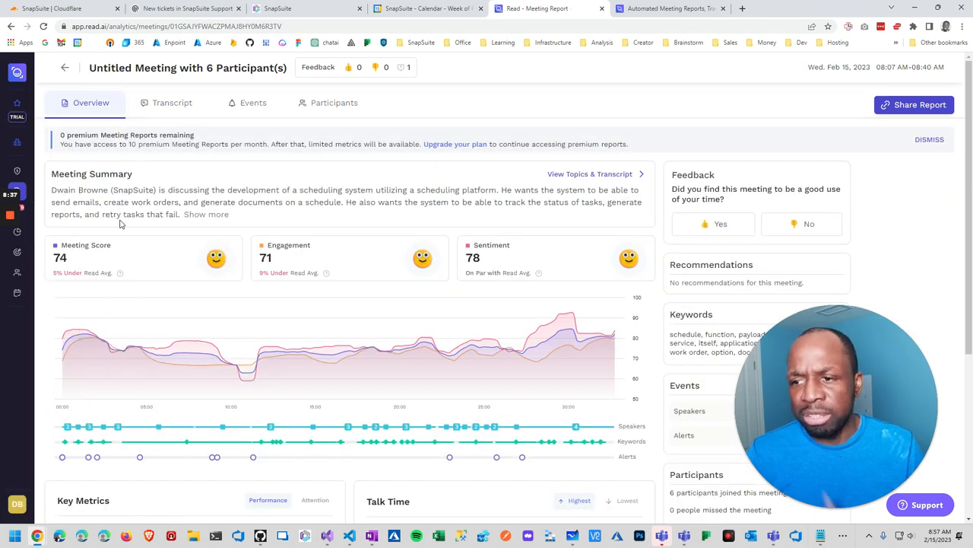
{"action": "mouse_move", "coordinate": [238, 123]}
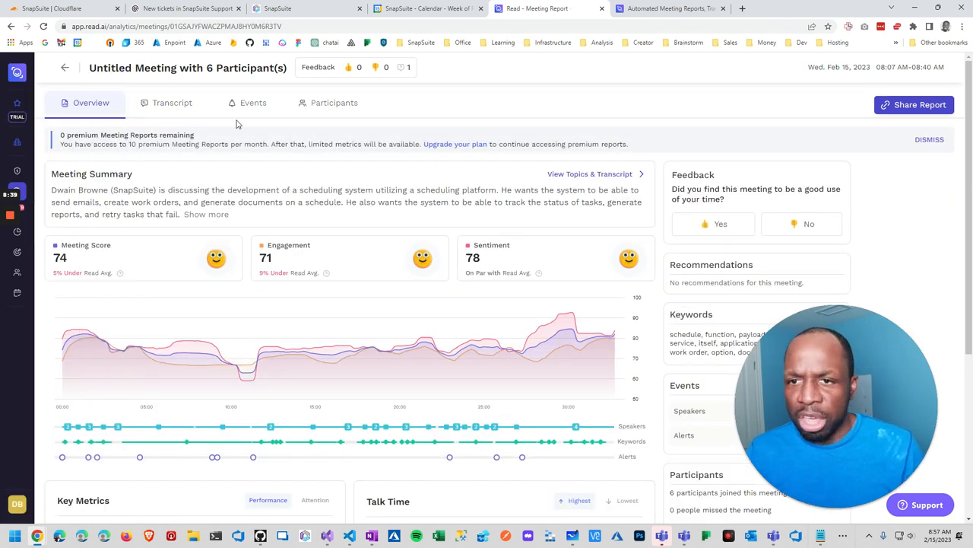
{"action": "left_click", "coordinate": [171, 102]}
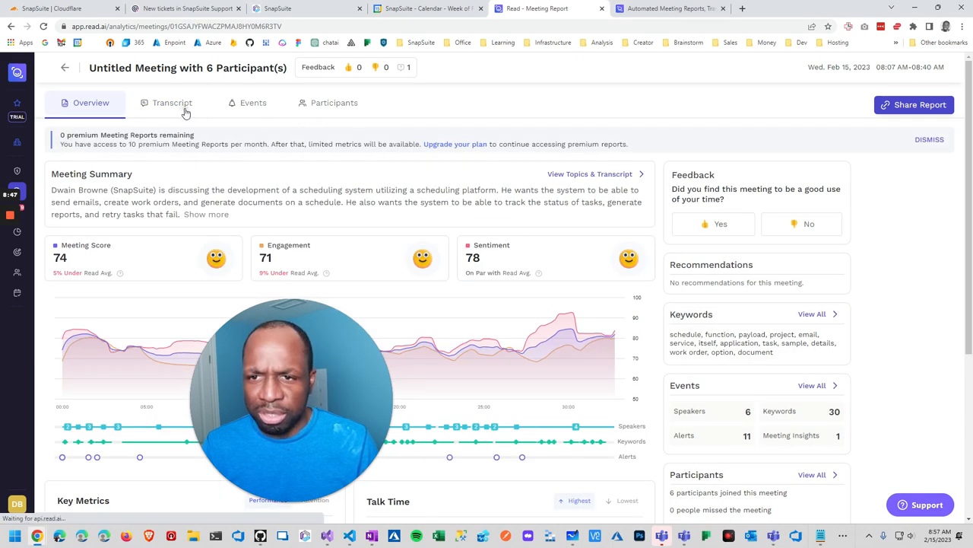
{"action": "left_click", "coordinate": [172, 103]}
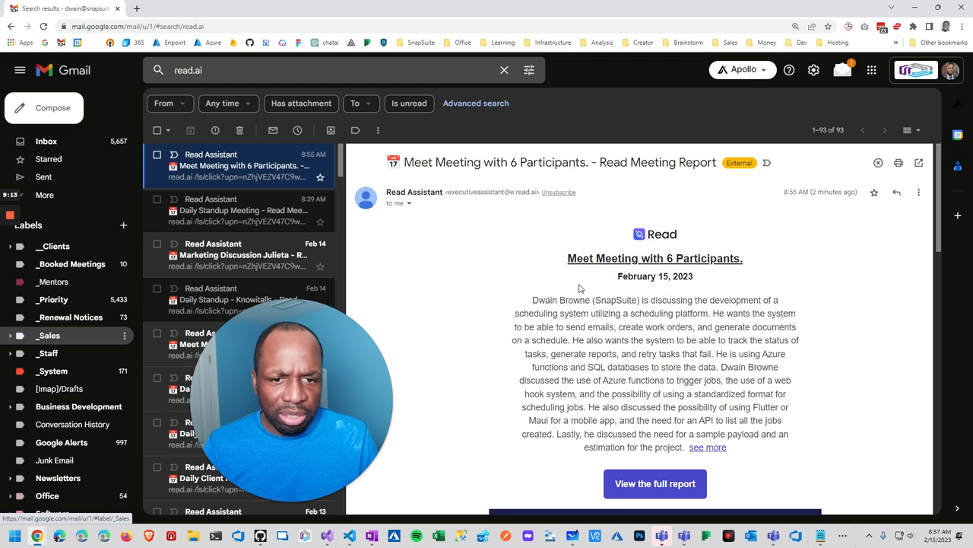
Scroll through the six-participant Read Meeting Report email's summary, topics and footer
{"action": "scroll", "scroll_direction": "down", "scroll_amount": 3}
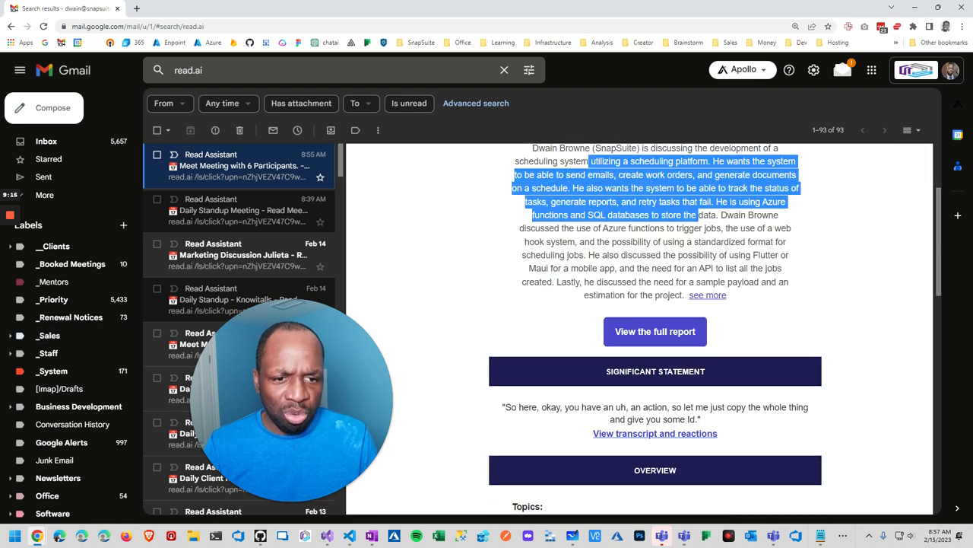
{"action": "scroll", "scroll_direction": "down", "scroll_amount": 3}
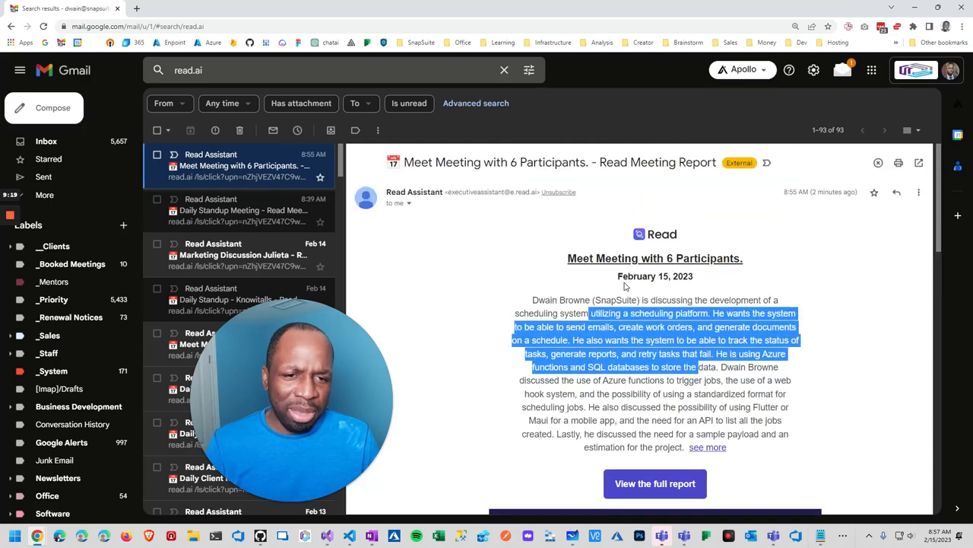
{"action": "scroll", "scroll_direction": "down", "scroll_amount": 3}
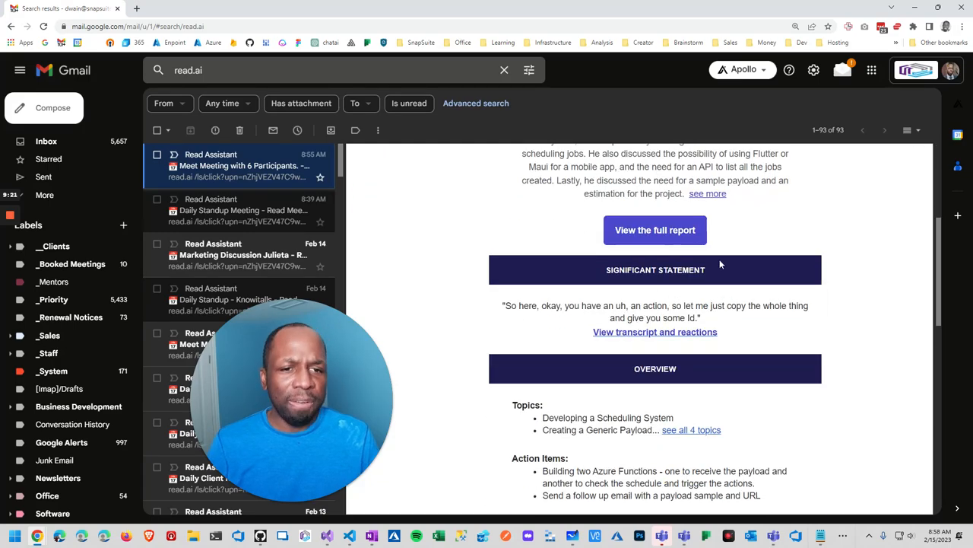
{"action": "scroll", "scroll_direction": "down", "scroll_amount": 3}
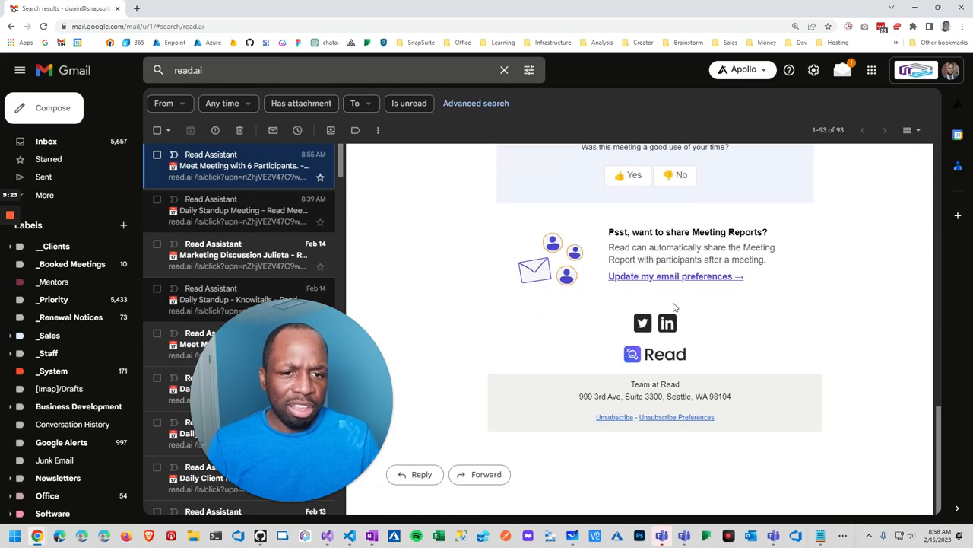
{"action": "scroll", "scroll_direction": "up", "scroll_amount": 3}
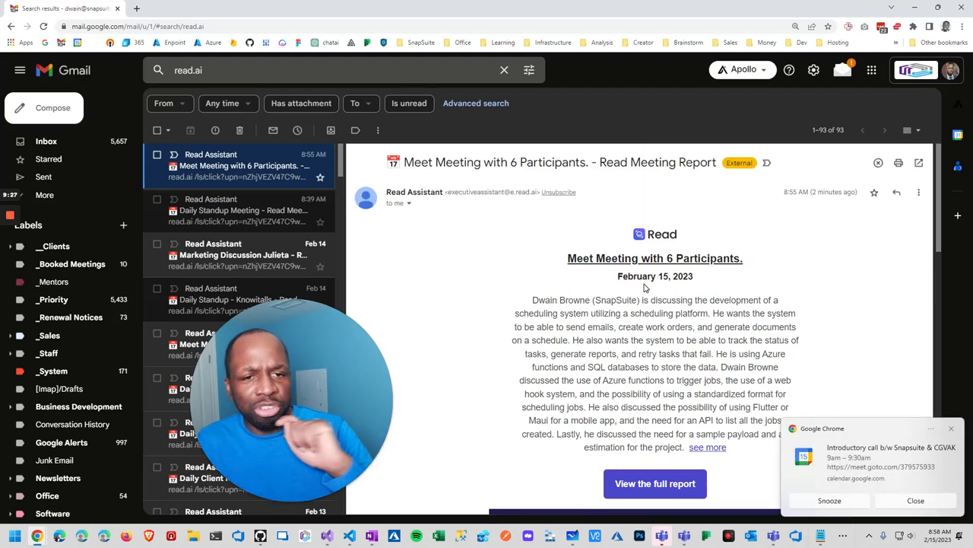
{"action": "scroll", "scroll_direction": "down", "scroll_amount": 3}
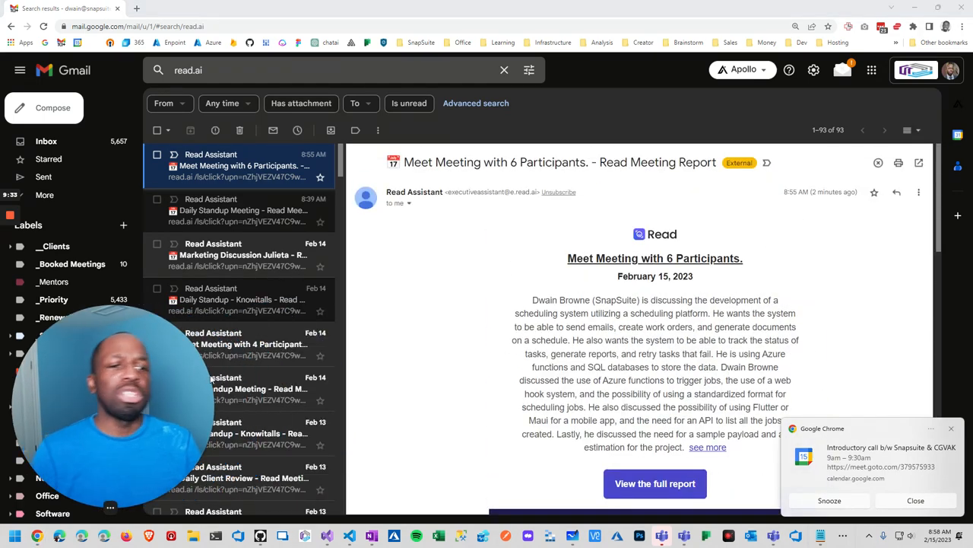
{"action": "left_click", "coordinate": [916, 500]}
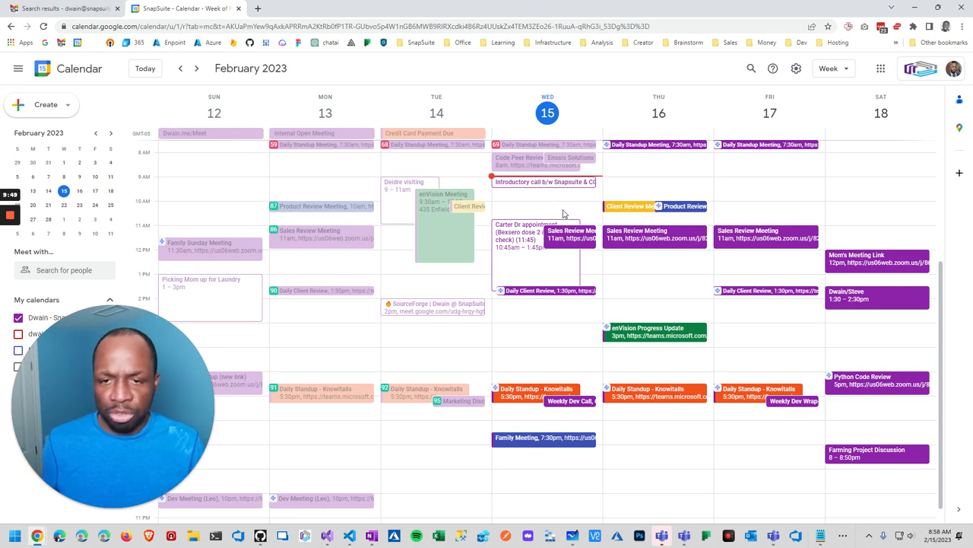
{"action": "mouse_move", "coordinate": [571, 217]}
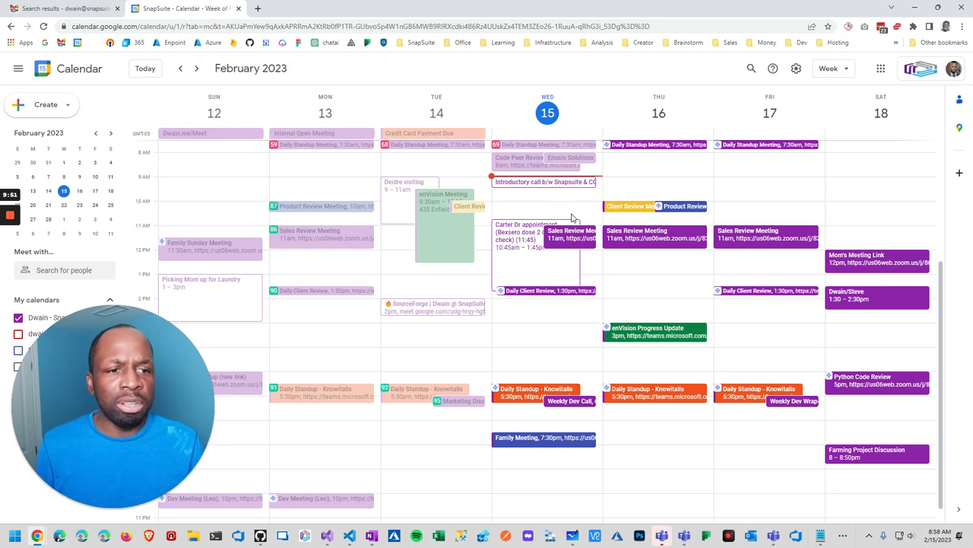
{"action": "mouse_move", "coordinate": [565, 218]}
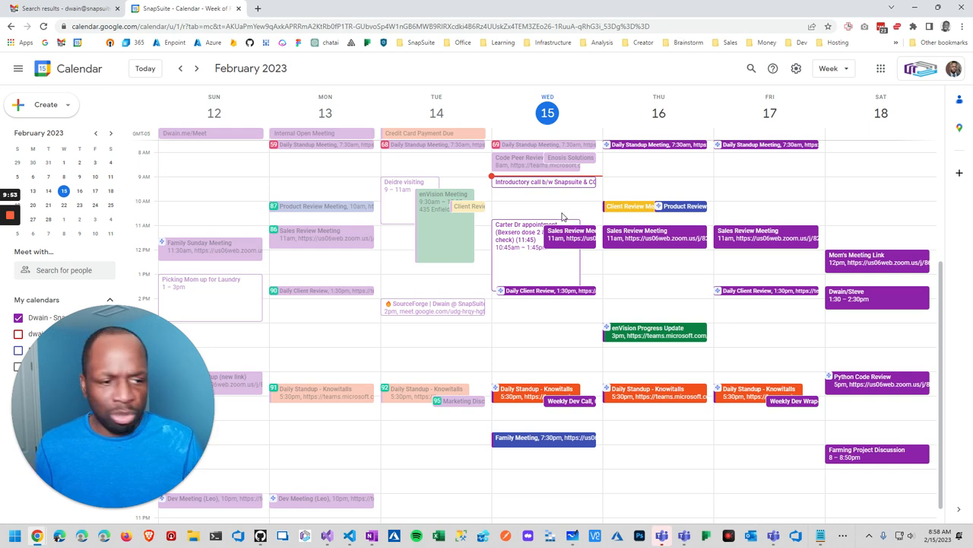